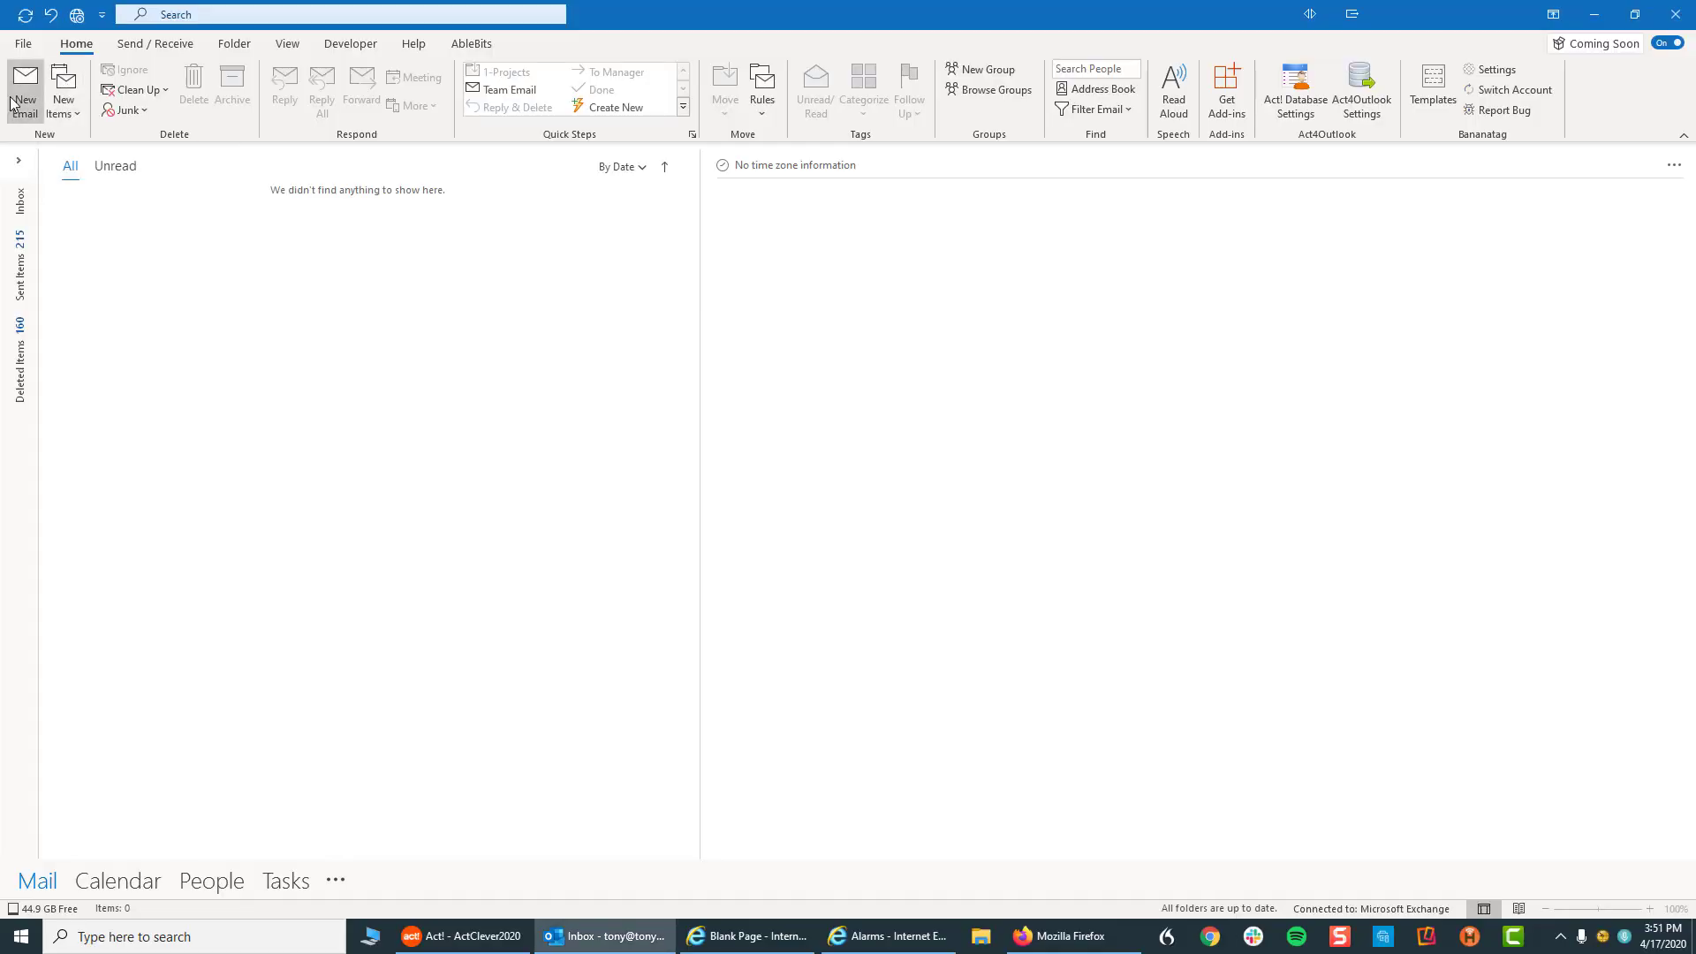
pyautogui.moveTo(24, 87)
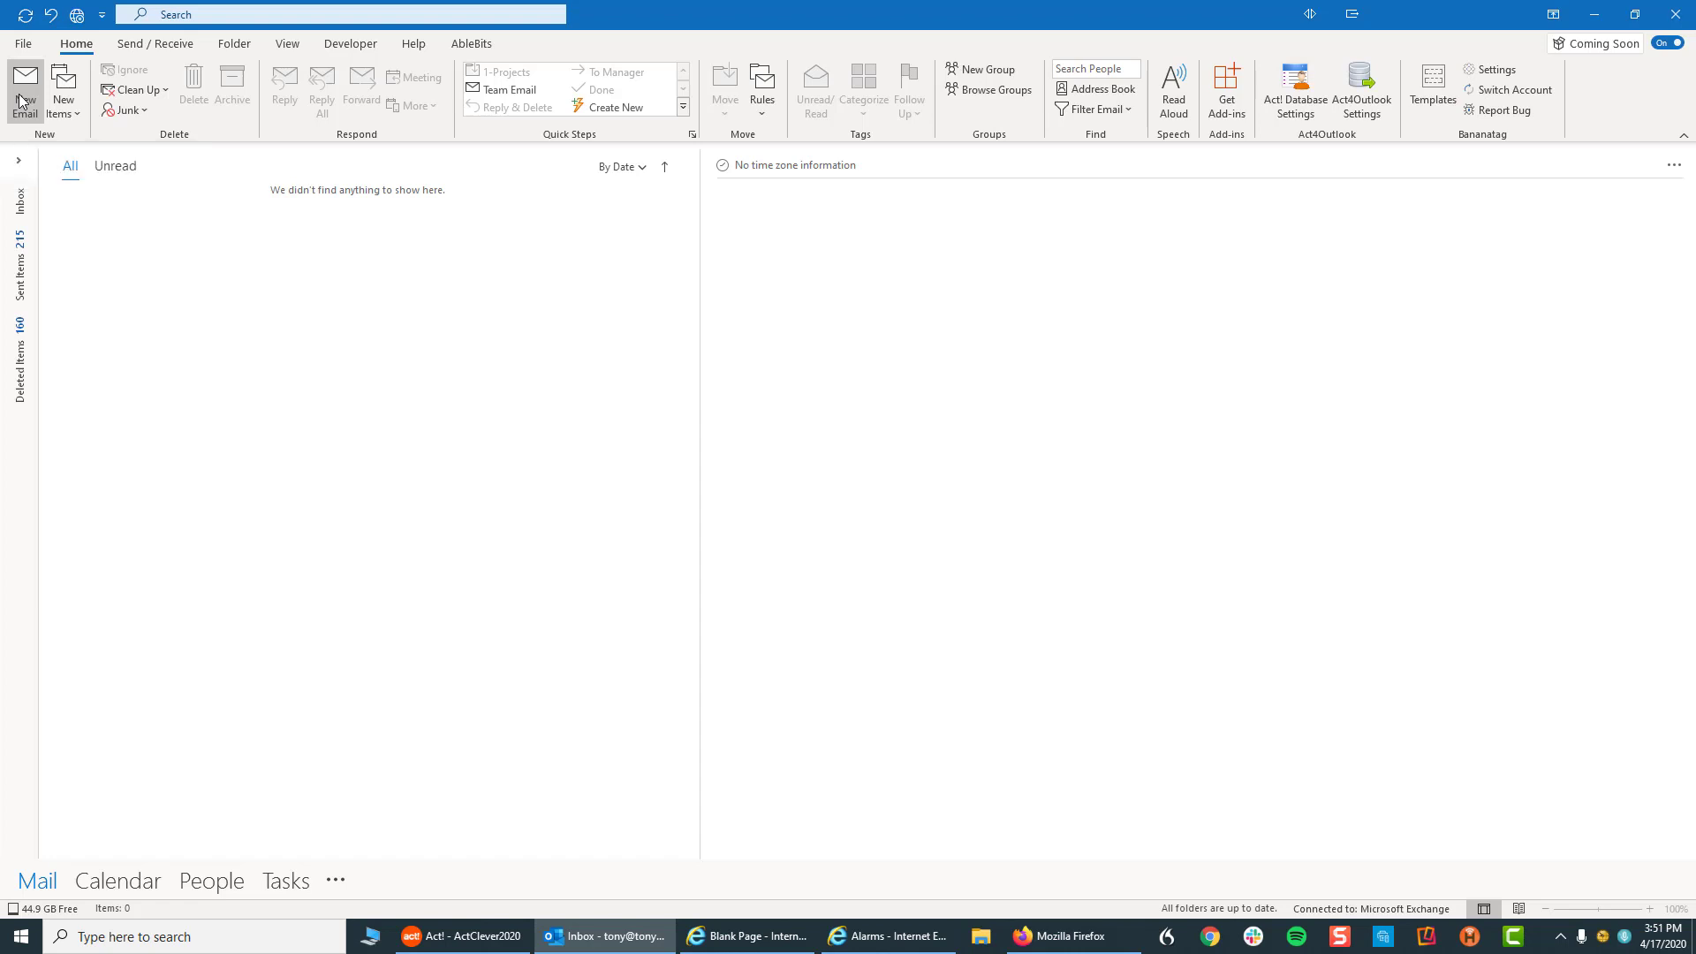
# Start a new email and begin typing the recipient's name in To.
pyautogui.click(24, 88)
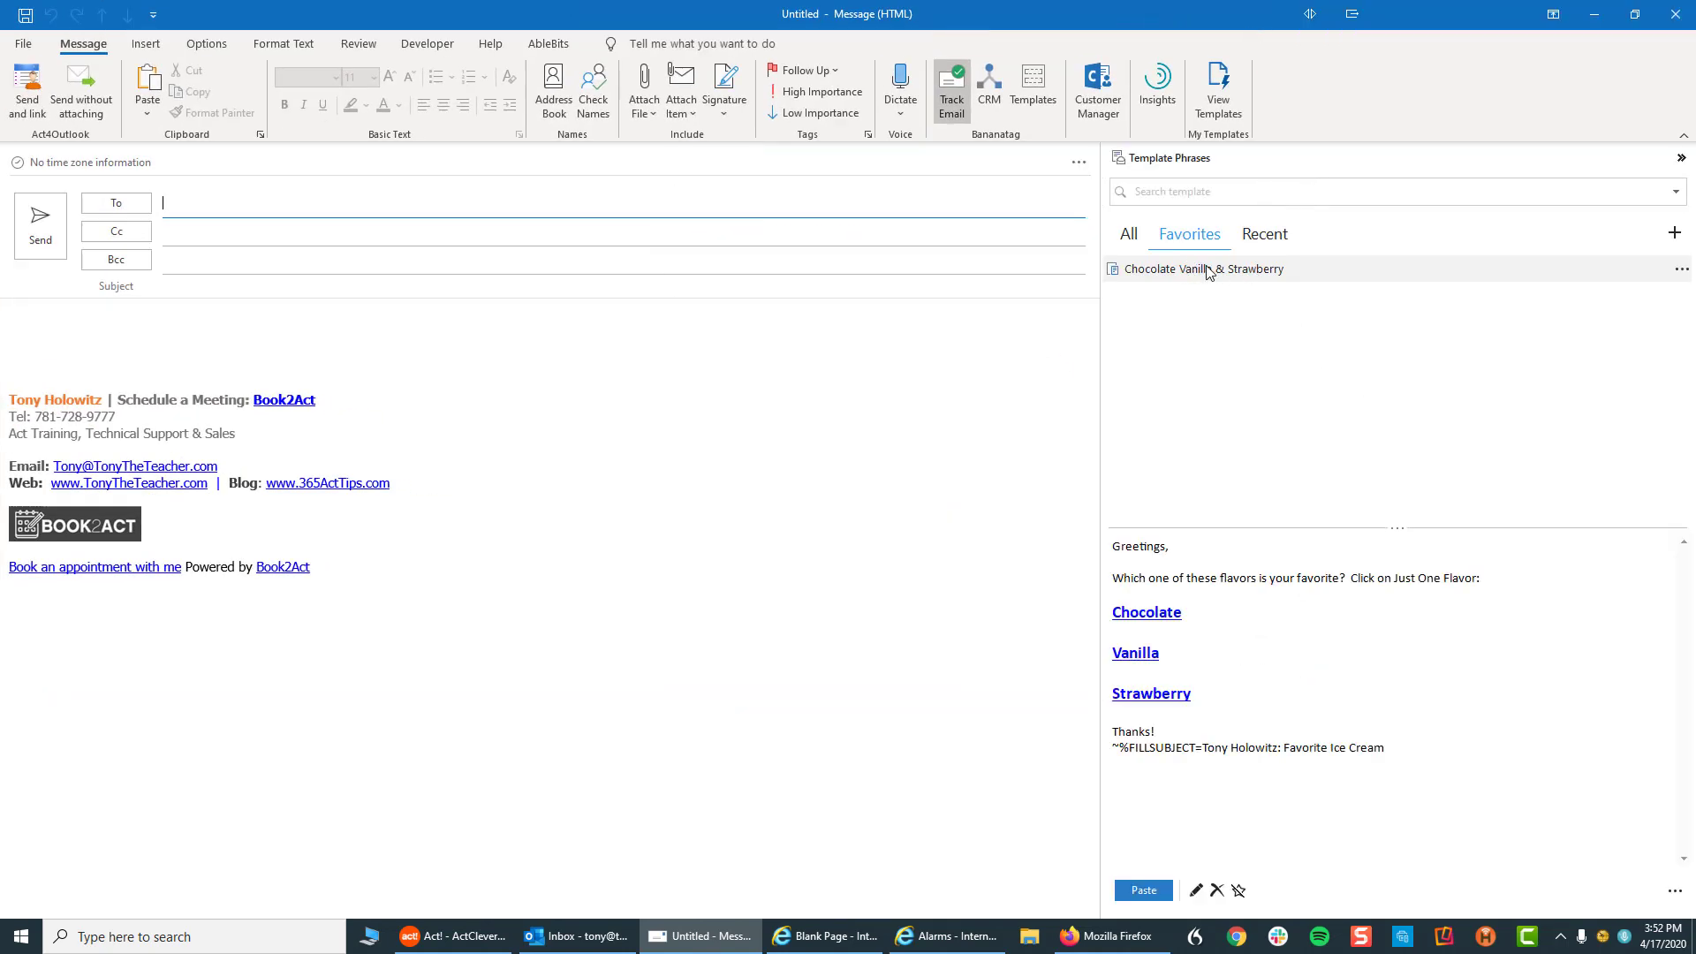
pyautogui.moveTo(1191, 167)
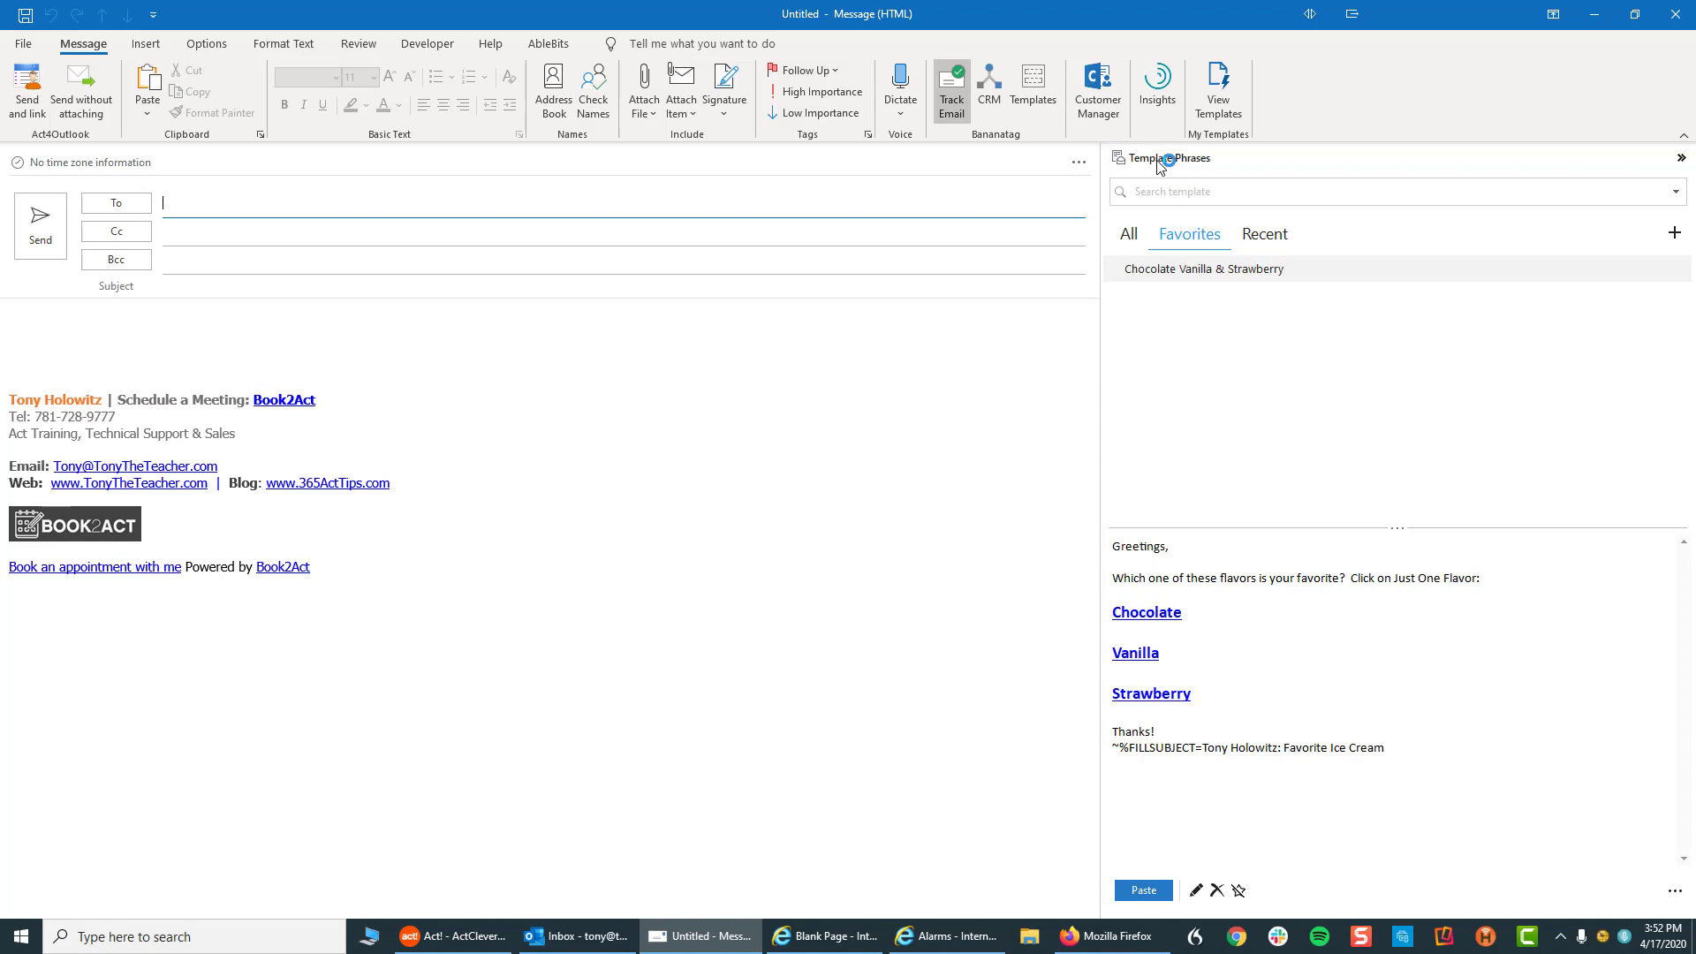
pyautogui.moveTo(1104, 220)
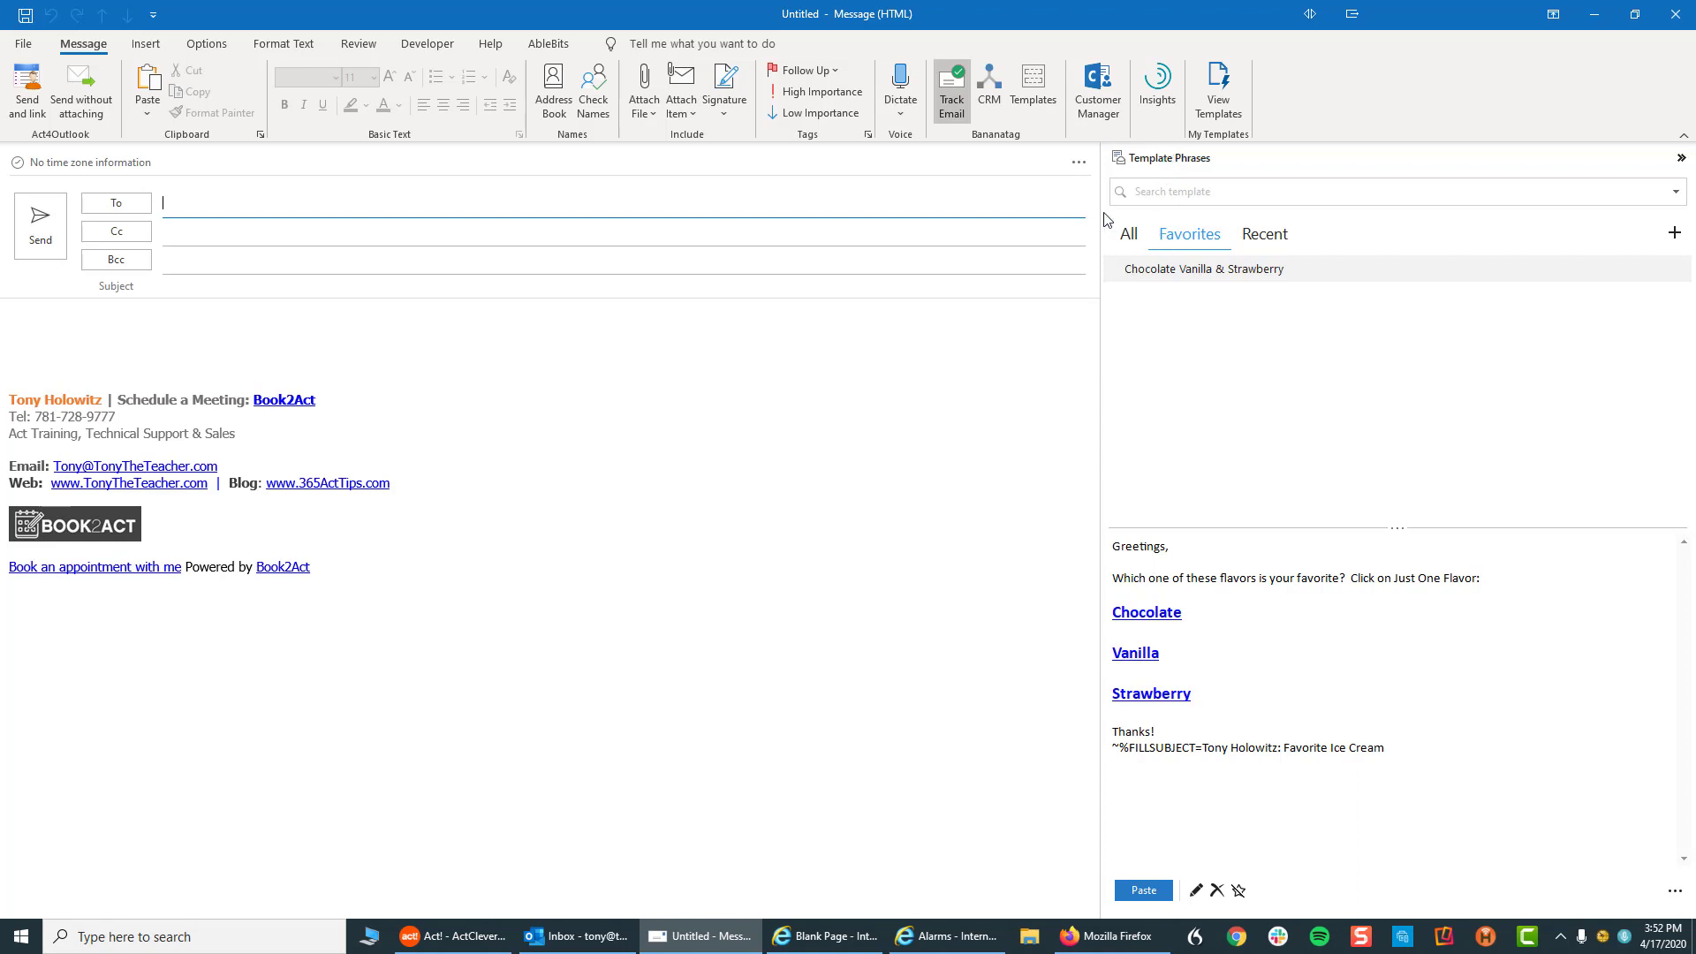
pyautogui.write('tony')
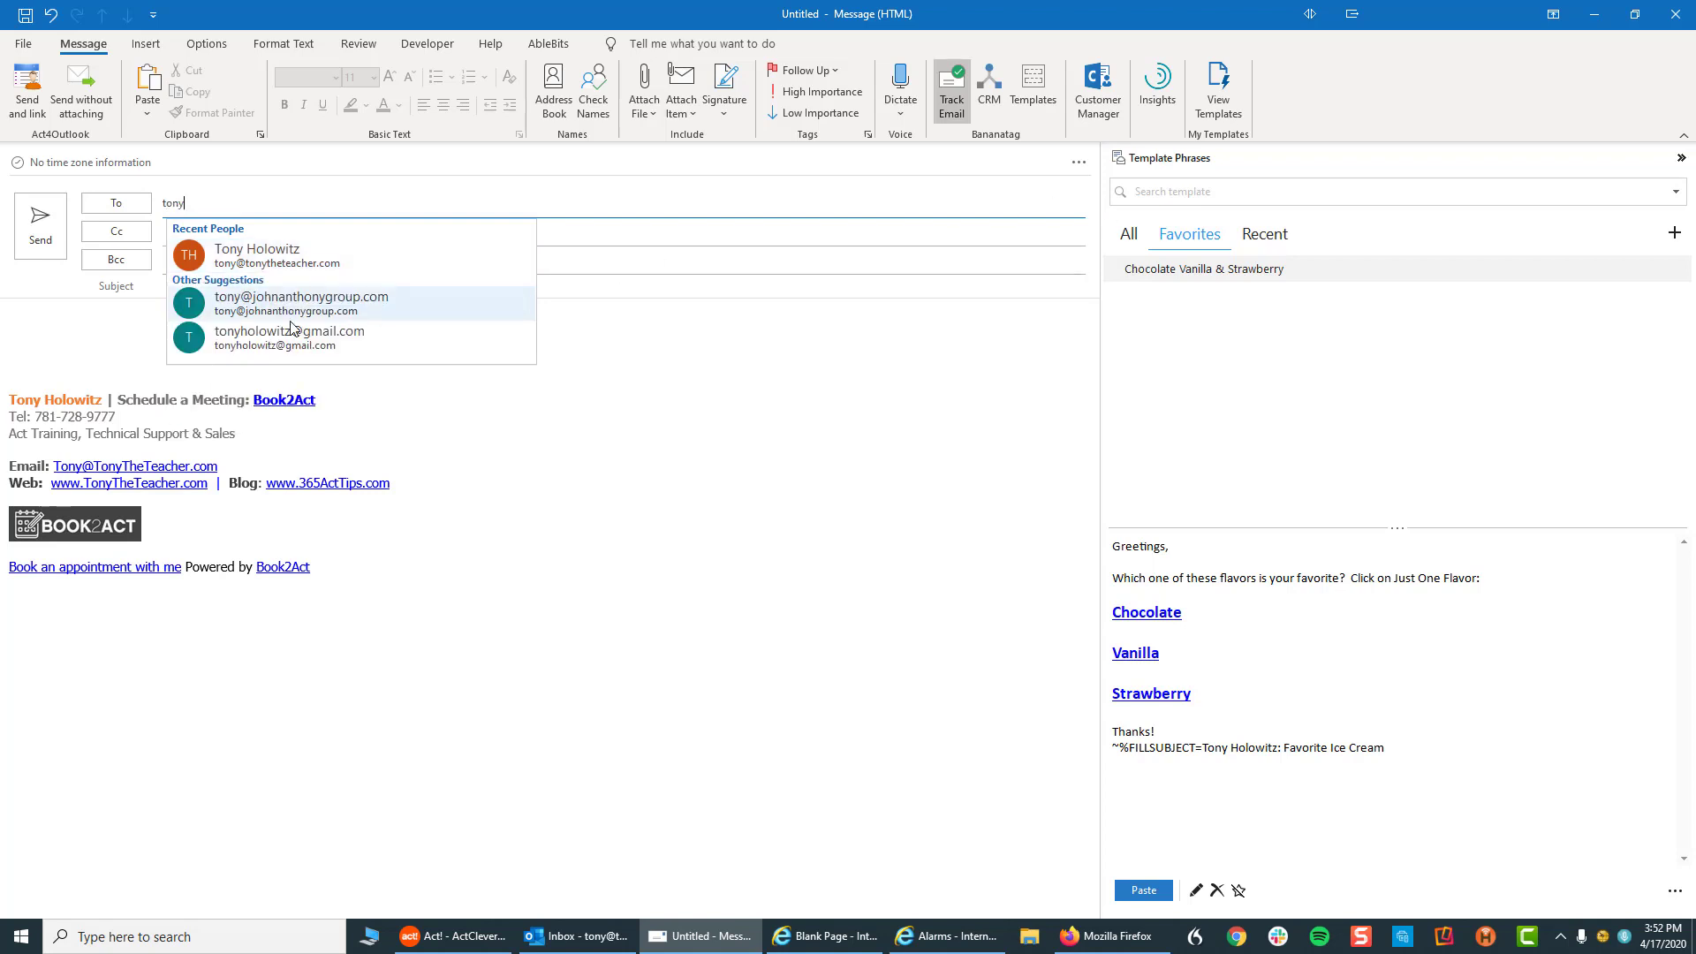
# Pick the recipient's contact from the autocomplete suggestions.
pyautogui.click(256, 255)
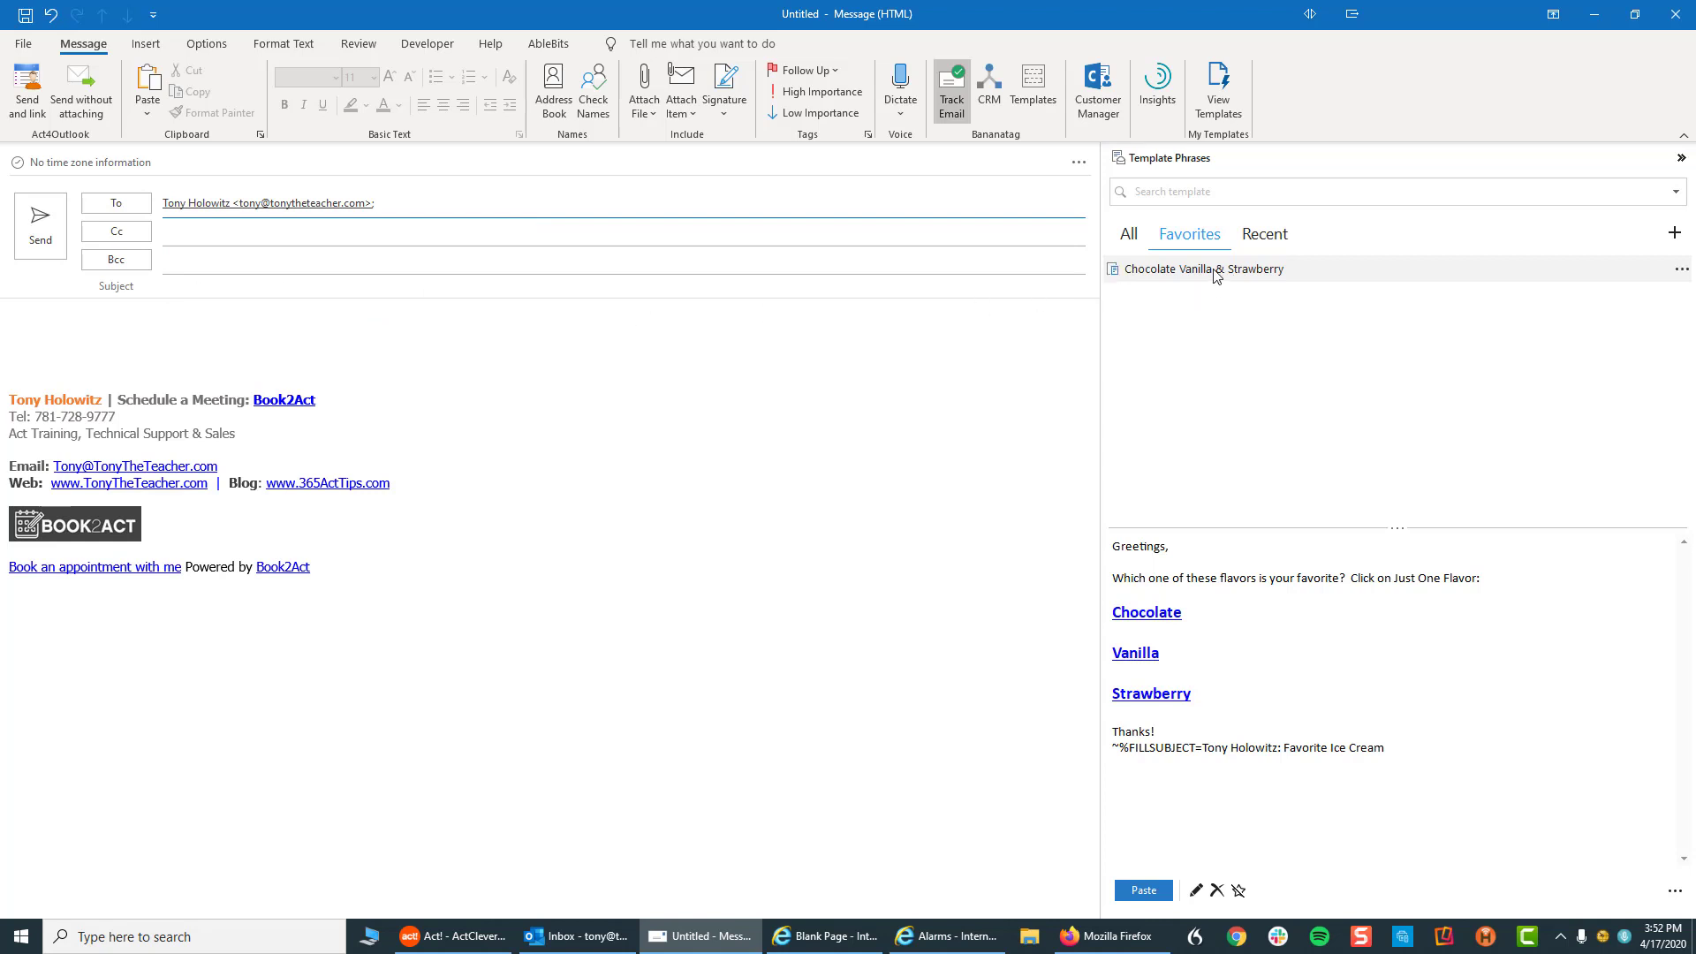
pyautogui.moveTo(1203, 268)
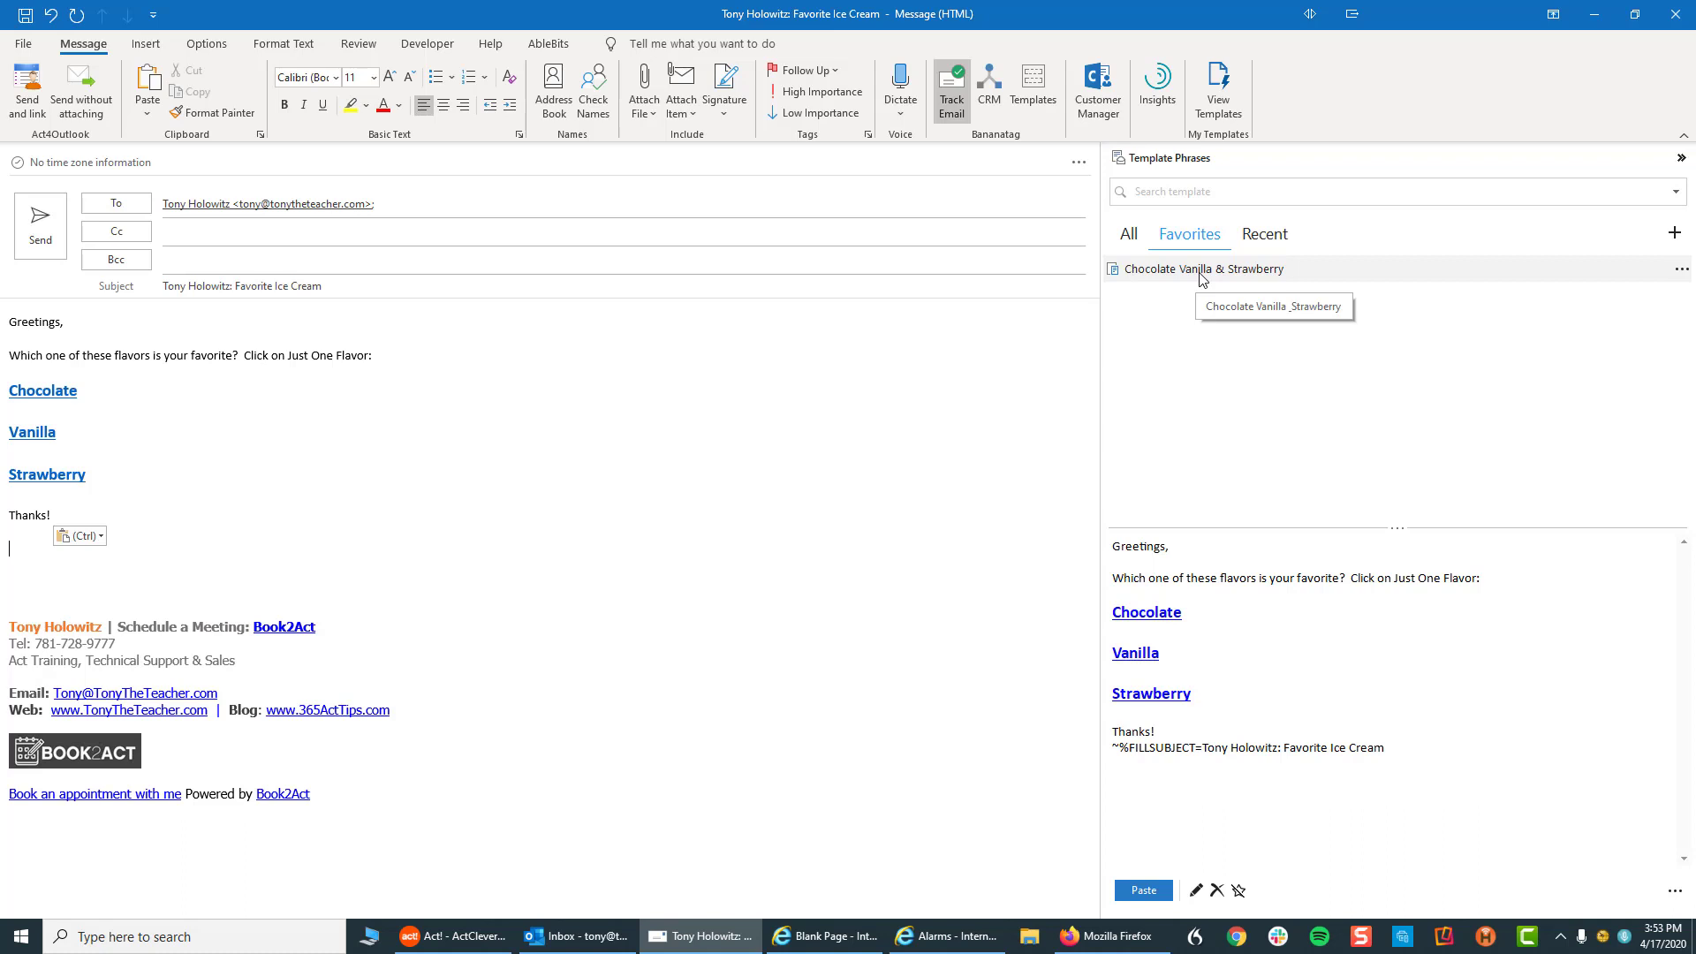
pyautogui.moveTo(1199, 282)
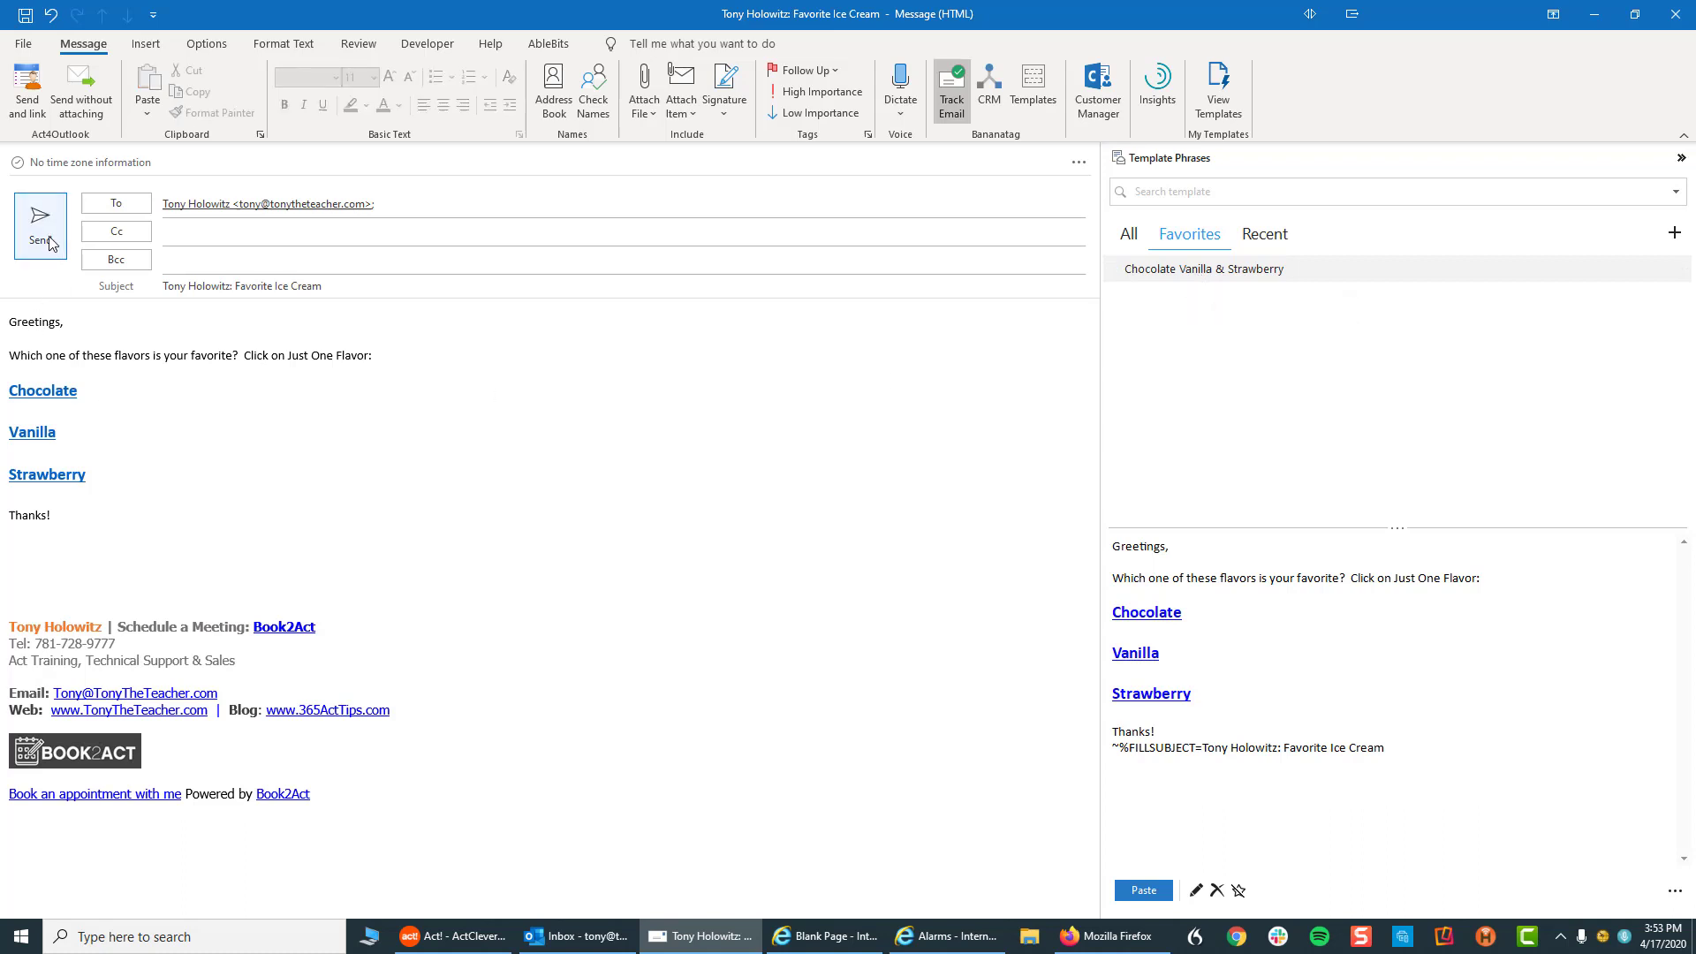
# Send the Favorite Ice Cream survey email.
pyautogui.click(40, 223)
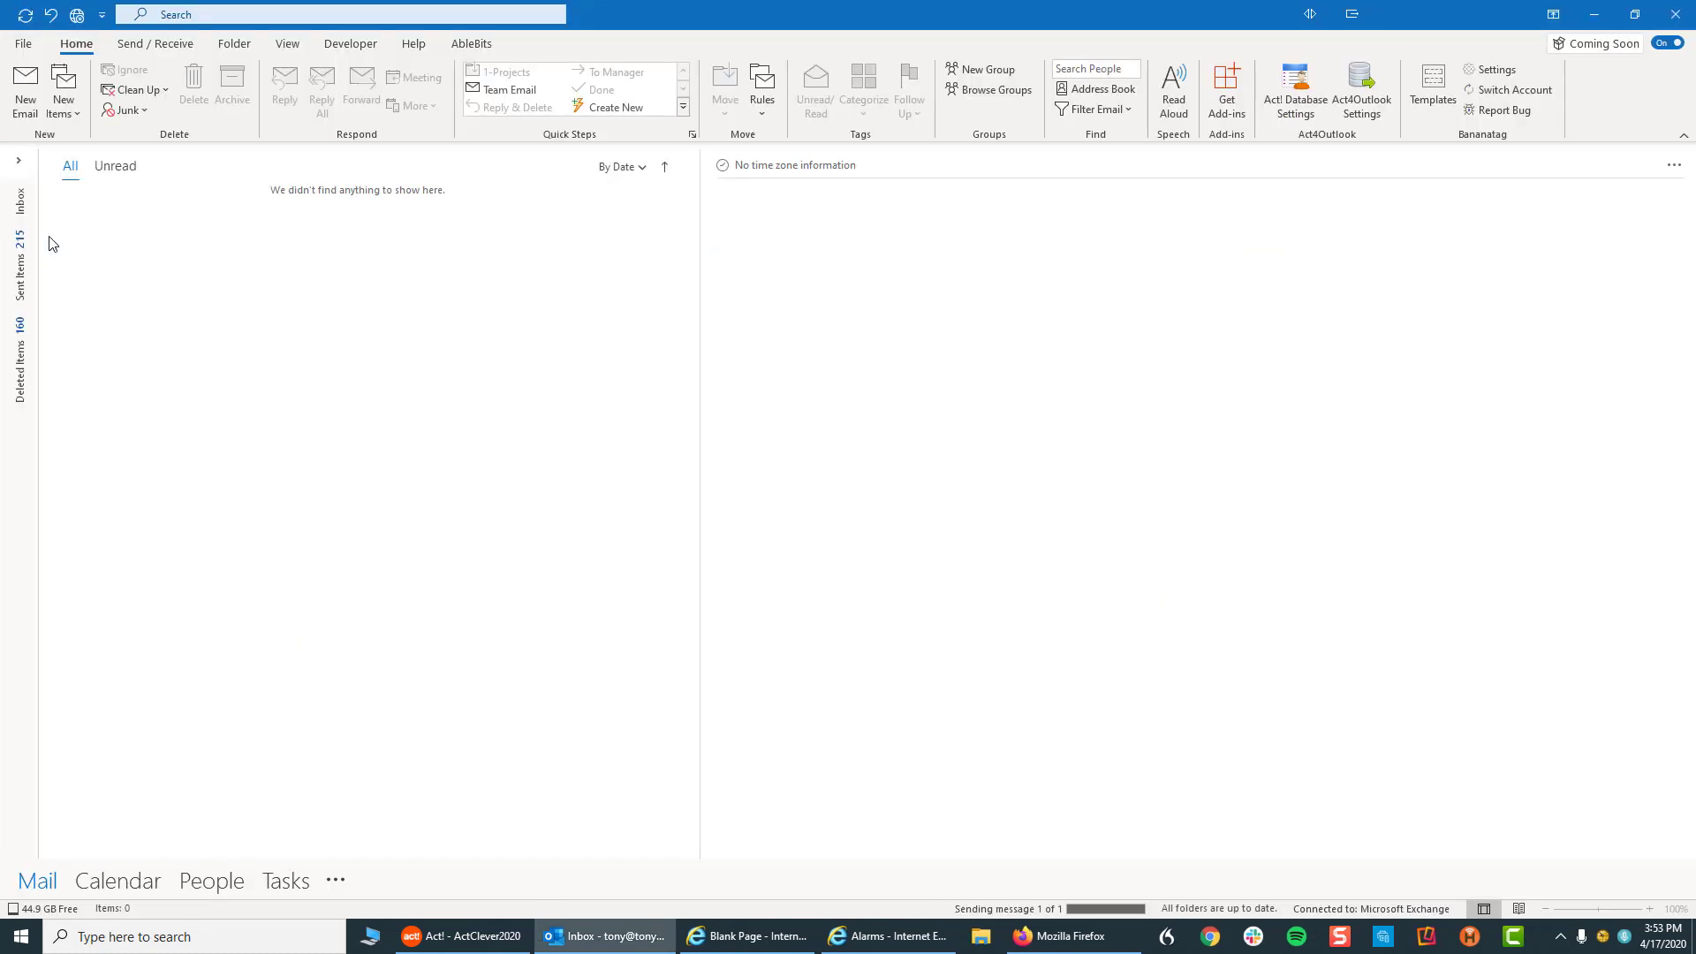
pyautogui.moveTo(112, 322)
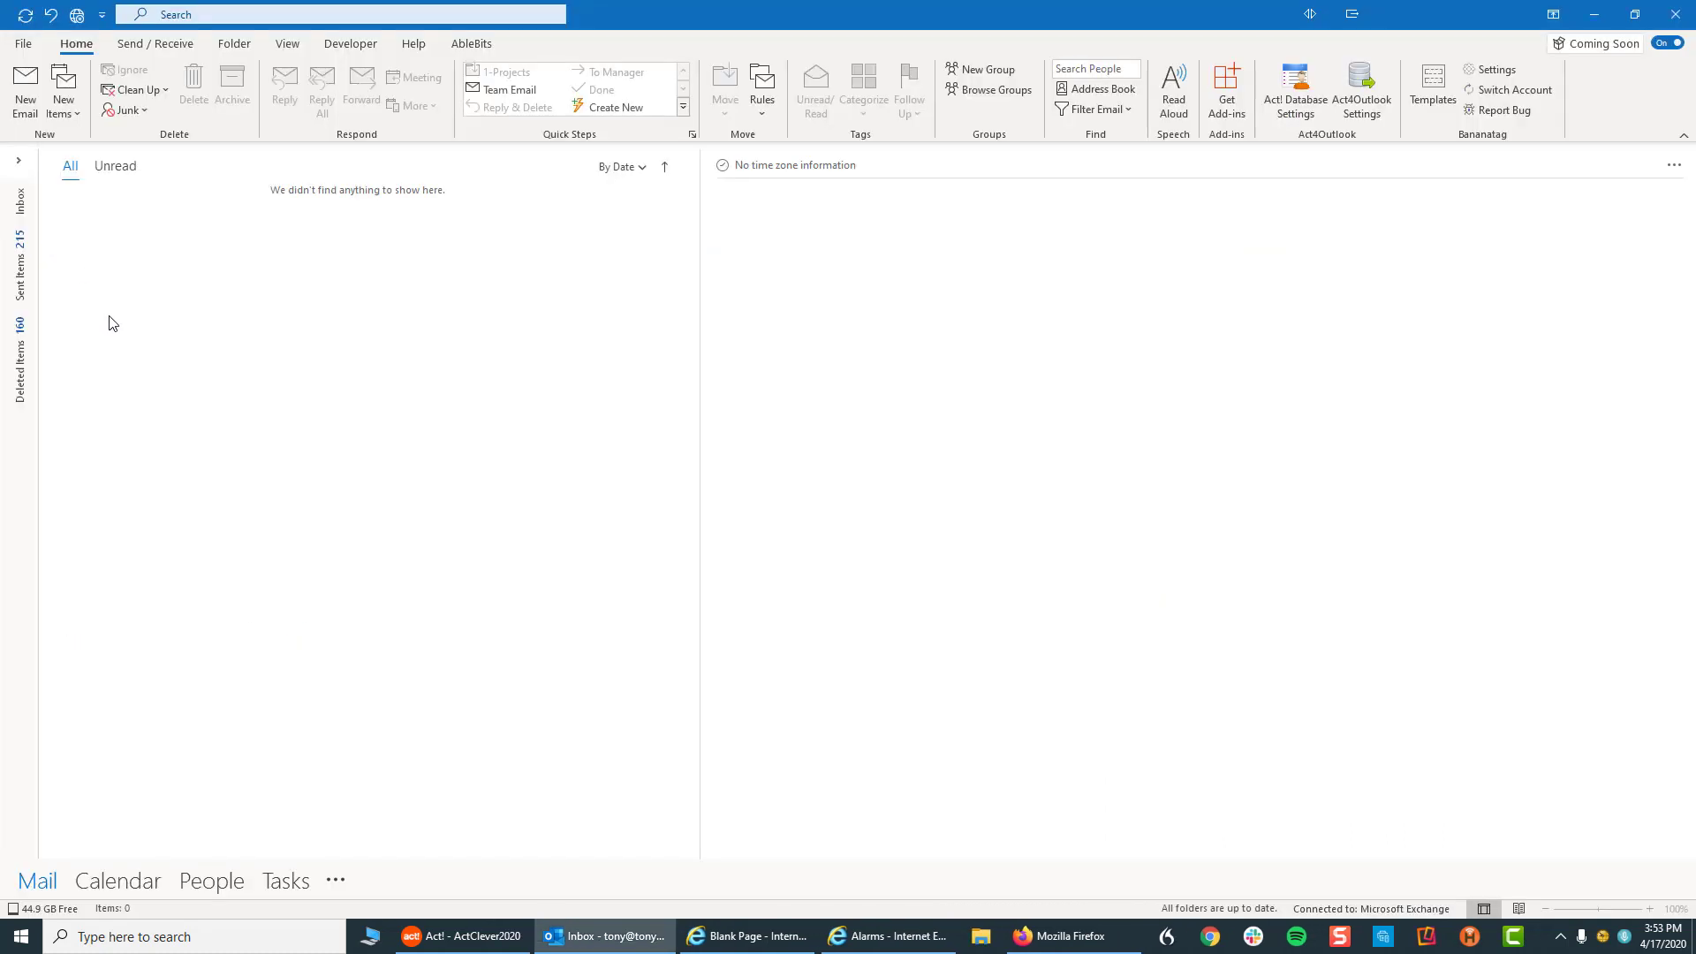
pyautogui.moveTo(117, 313)
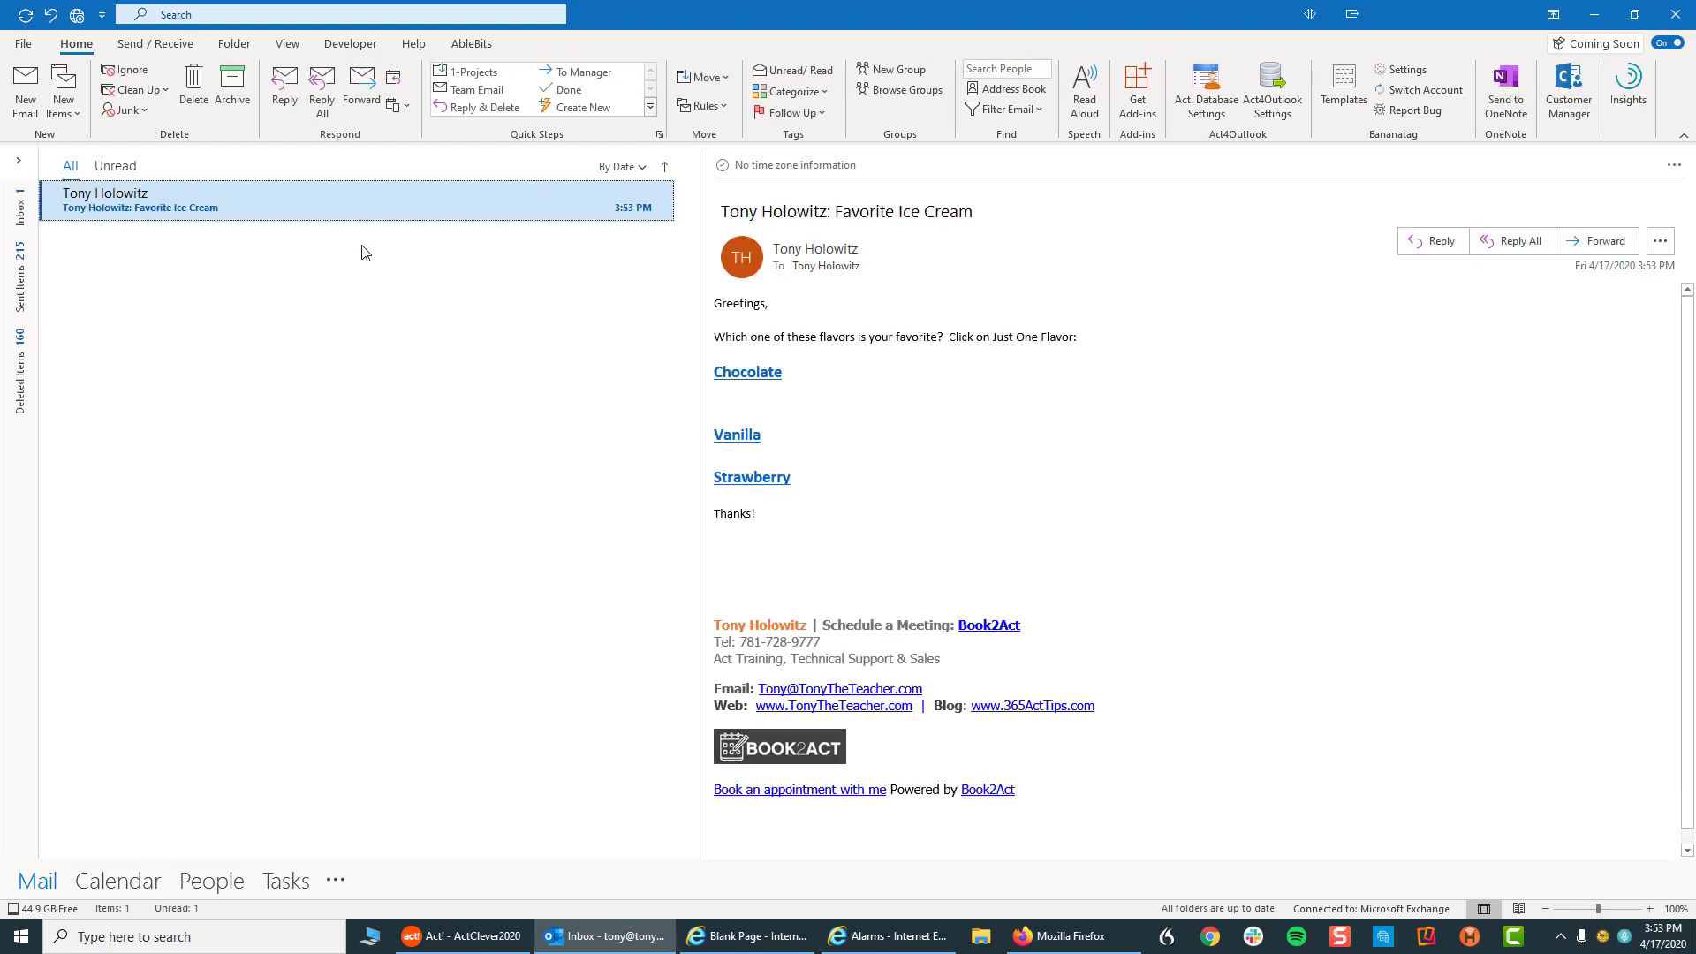
pyautogui.moveTo(319, 212)
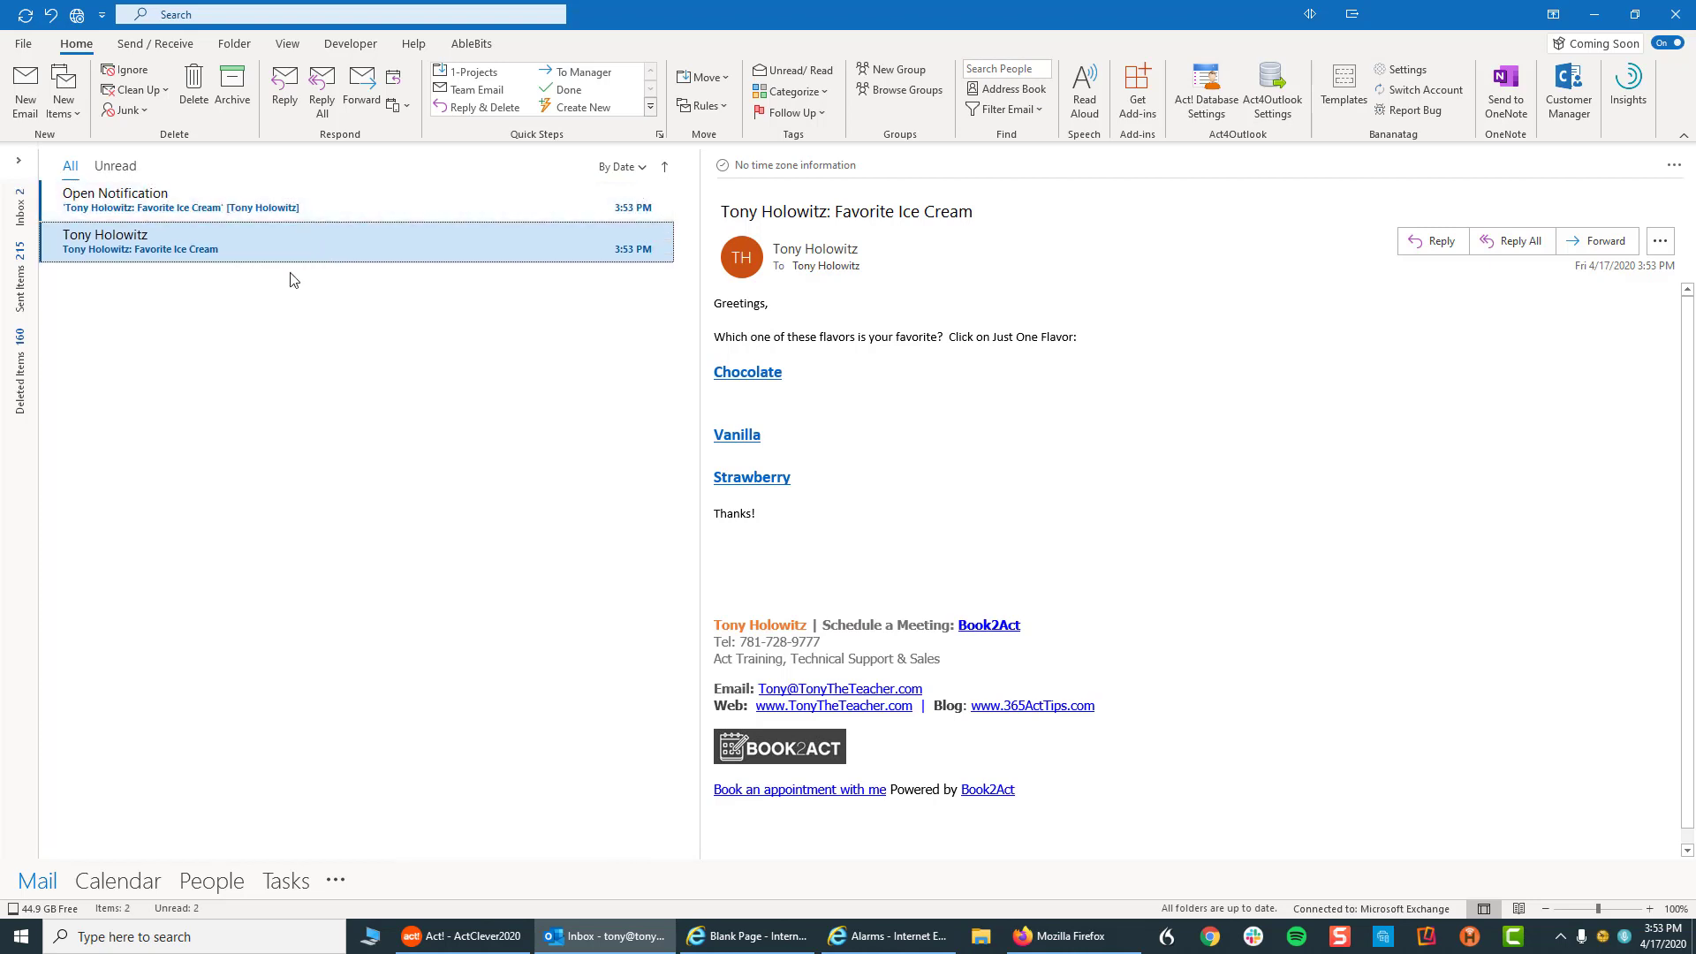
pyautogui.moveTo(127, 208)
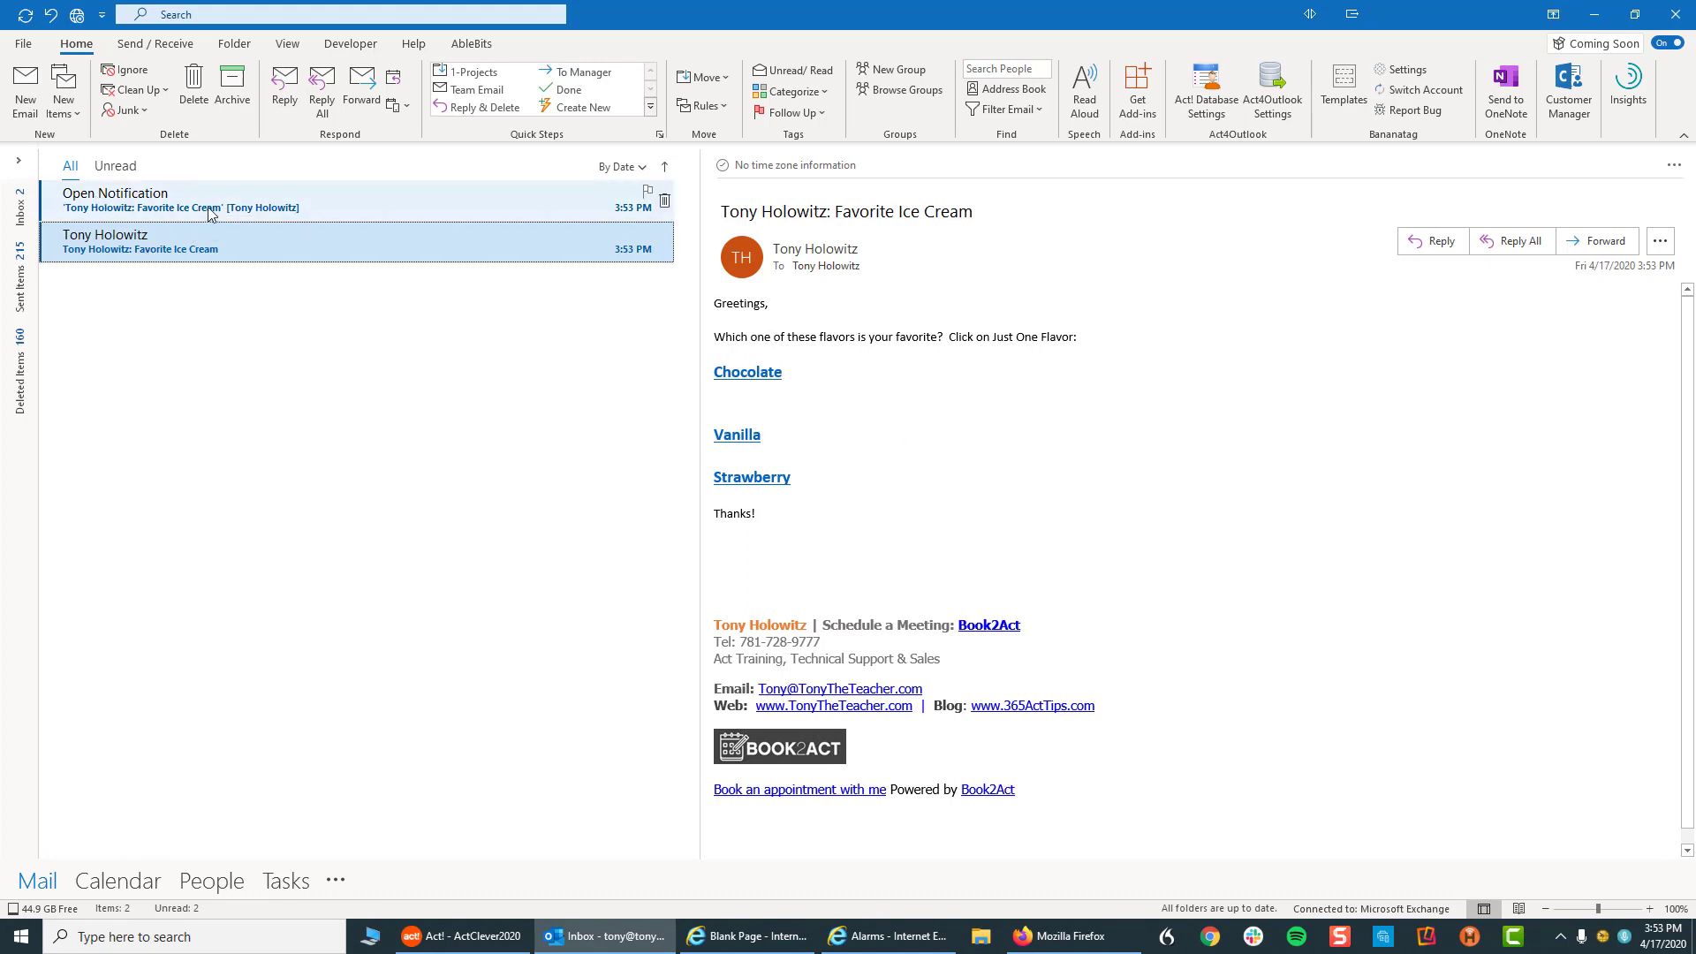
# View the Open Notification showing the survey's open location and device.
pyautogui.click(163, 201)
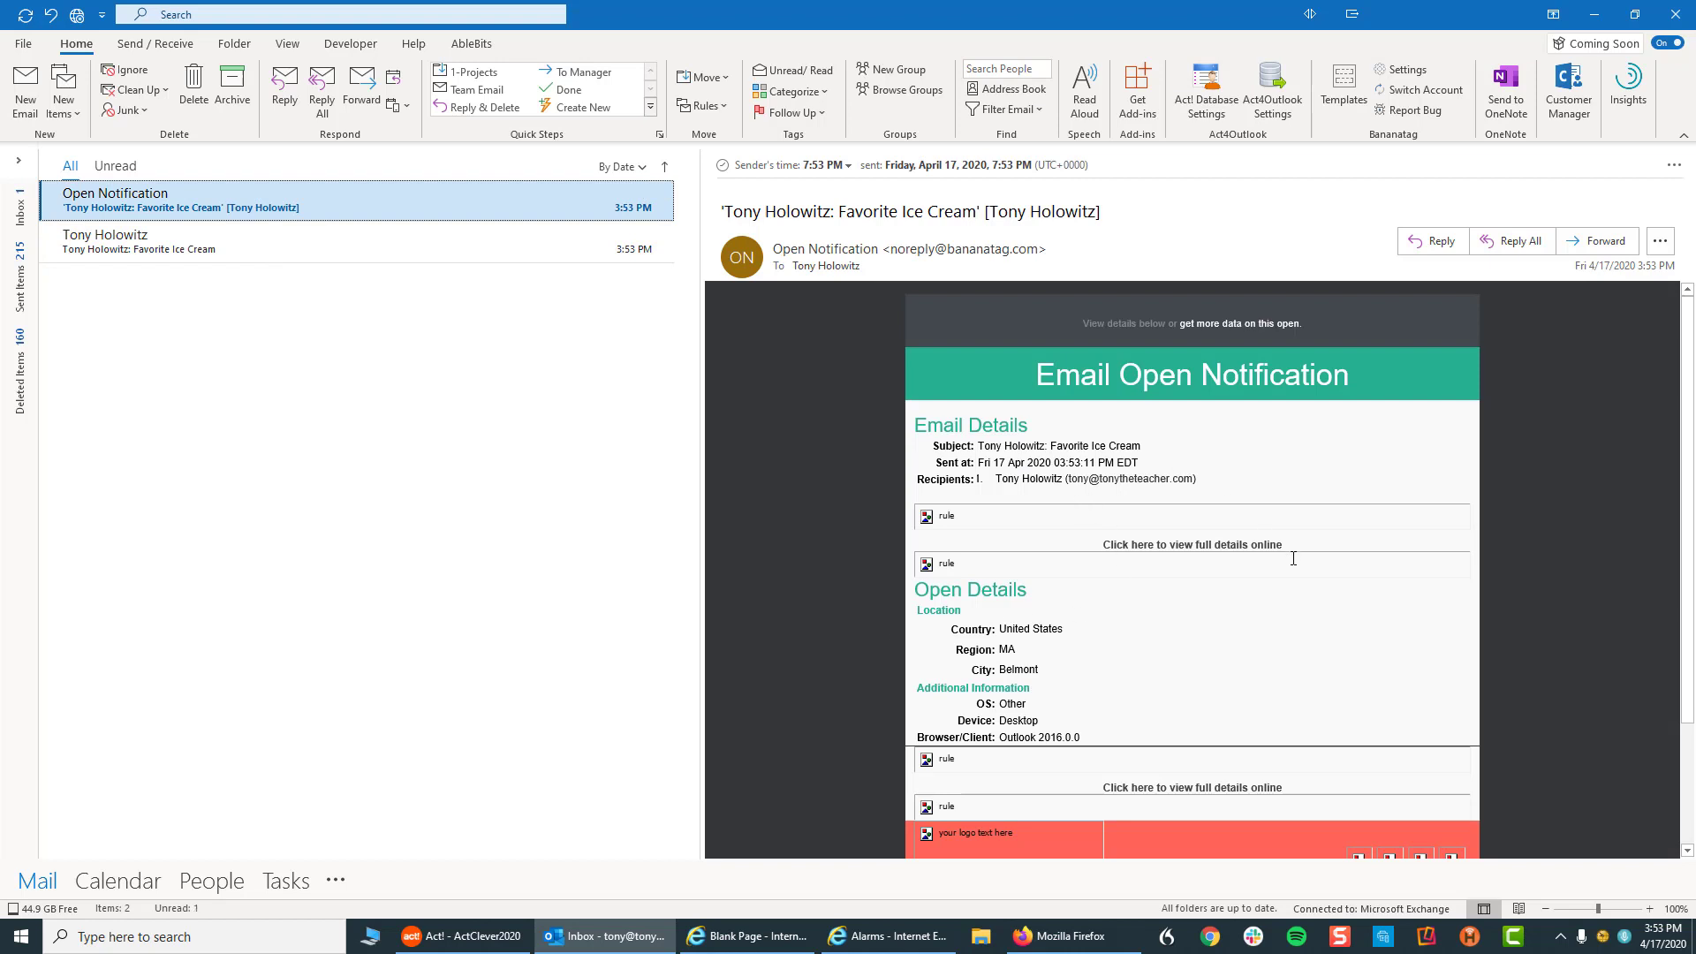
pyautogui.moveTo(1033, 650)
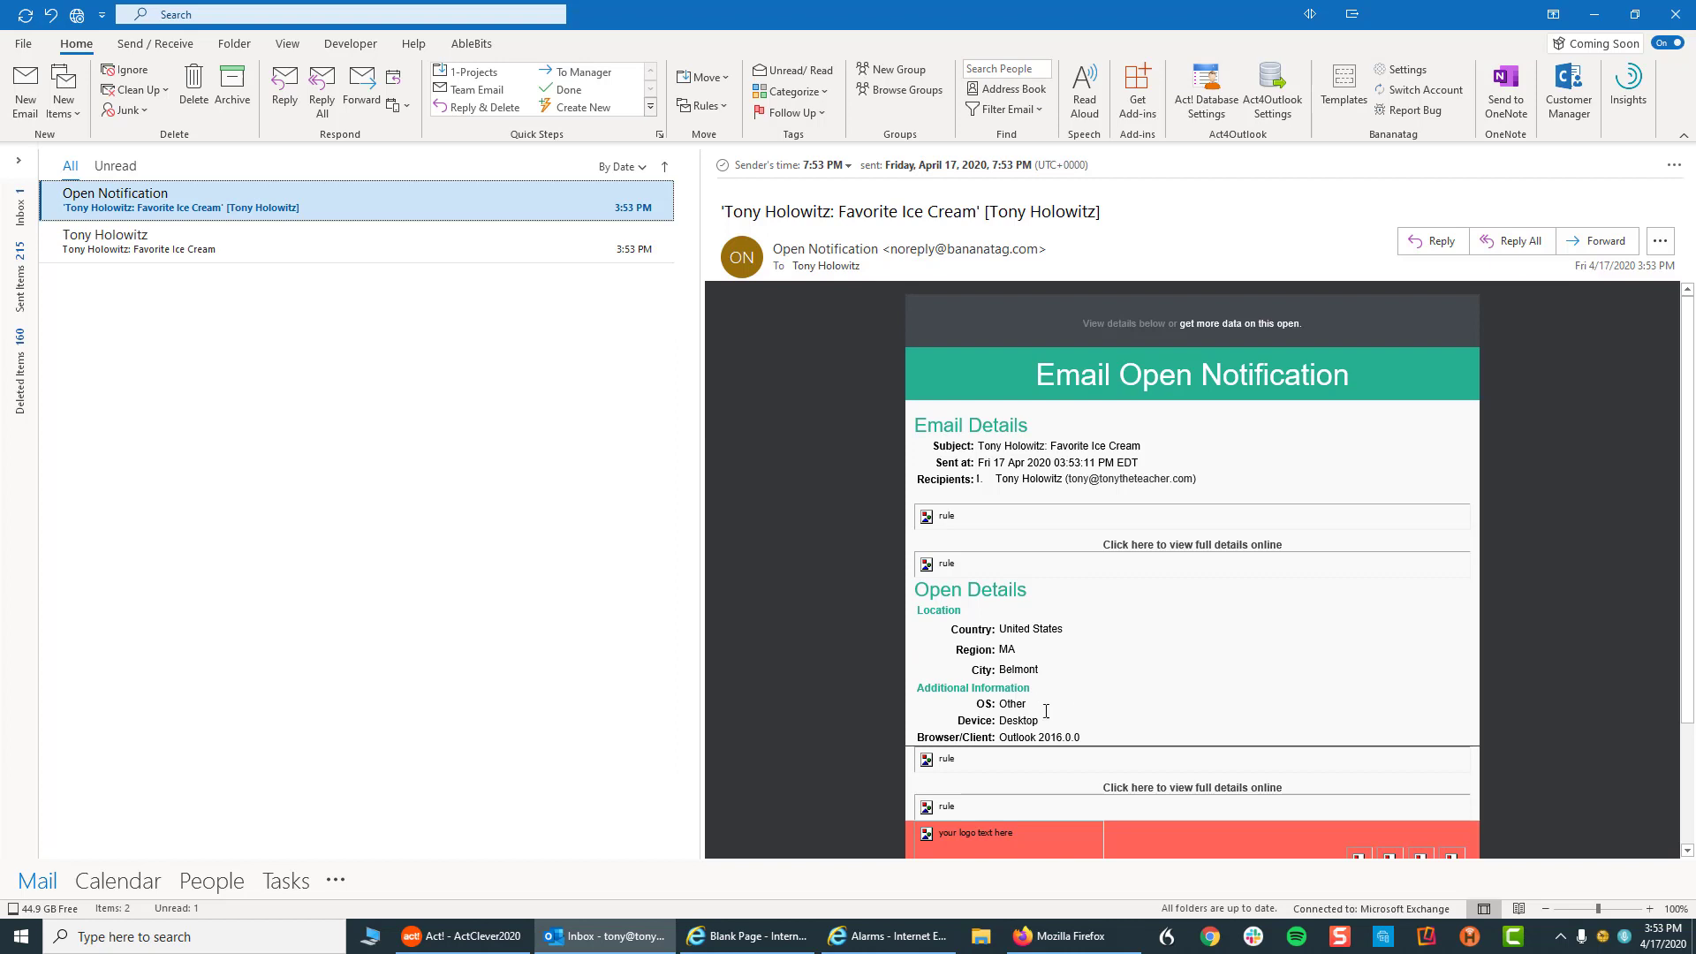
pyautogui.moveTo(1093, 649)
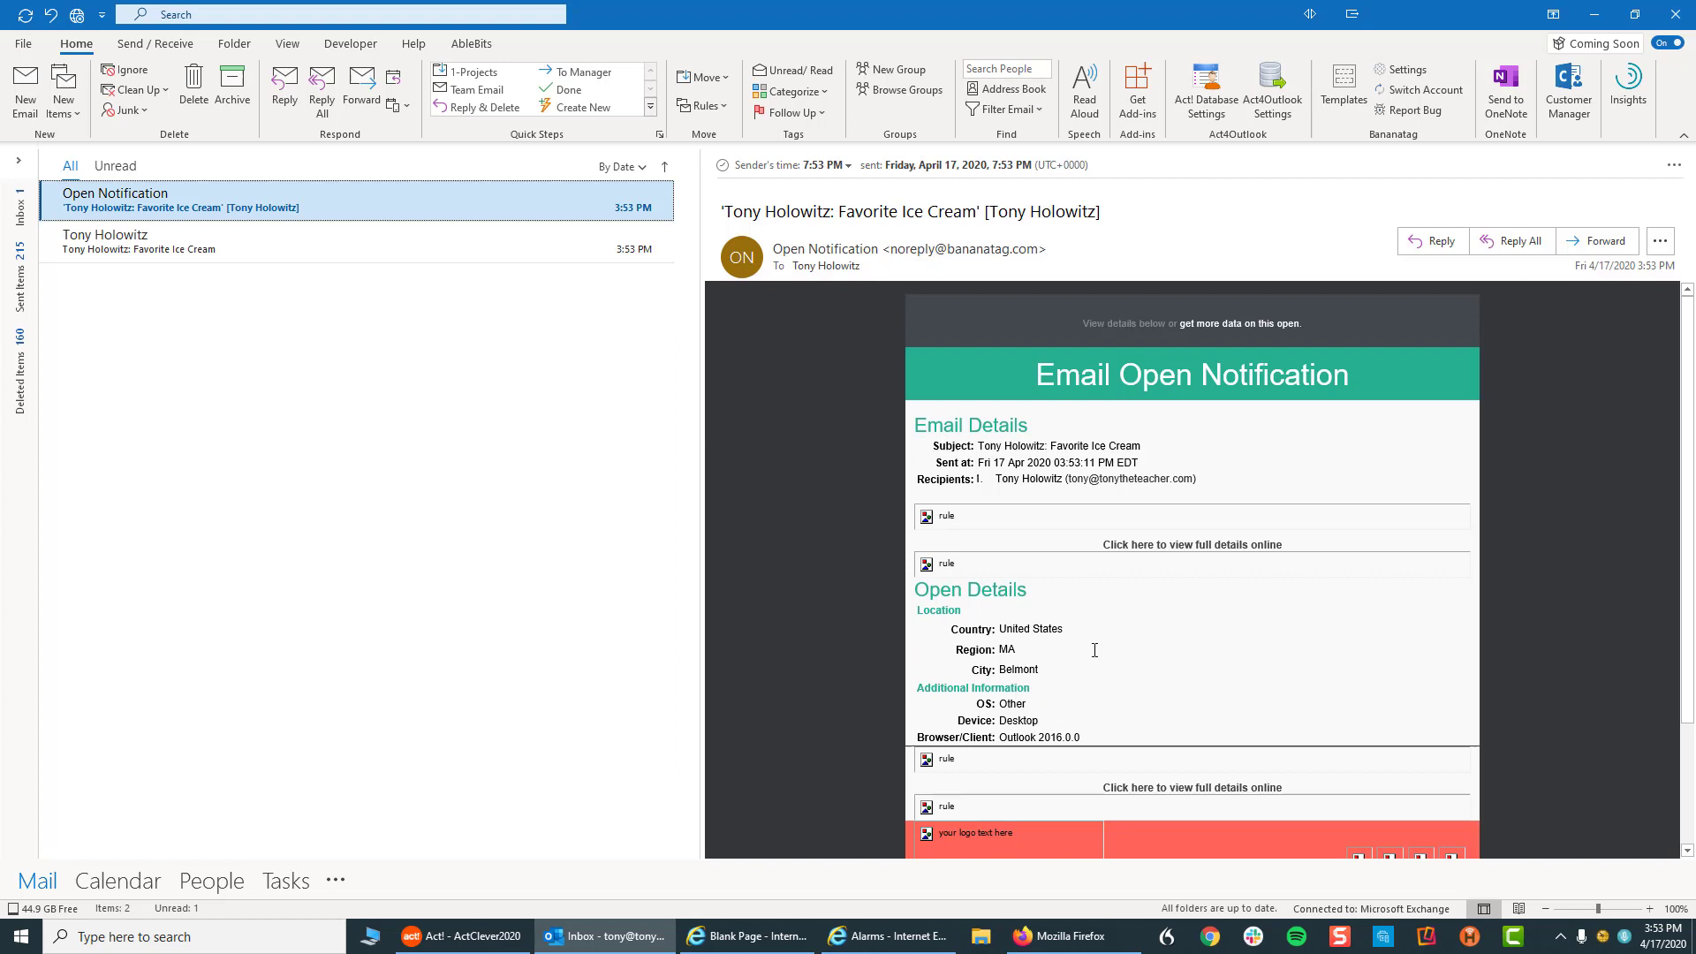
pyautogui.moveTo(1080, 712)
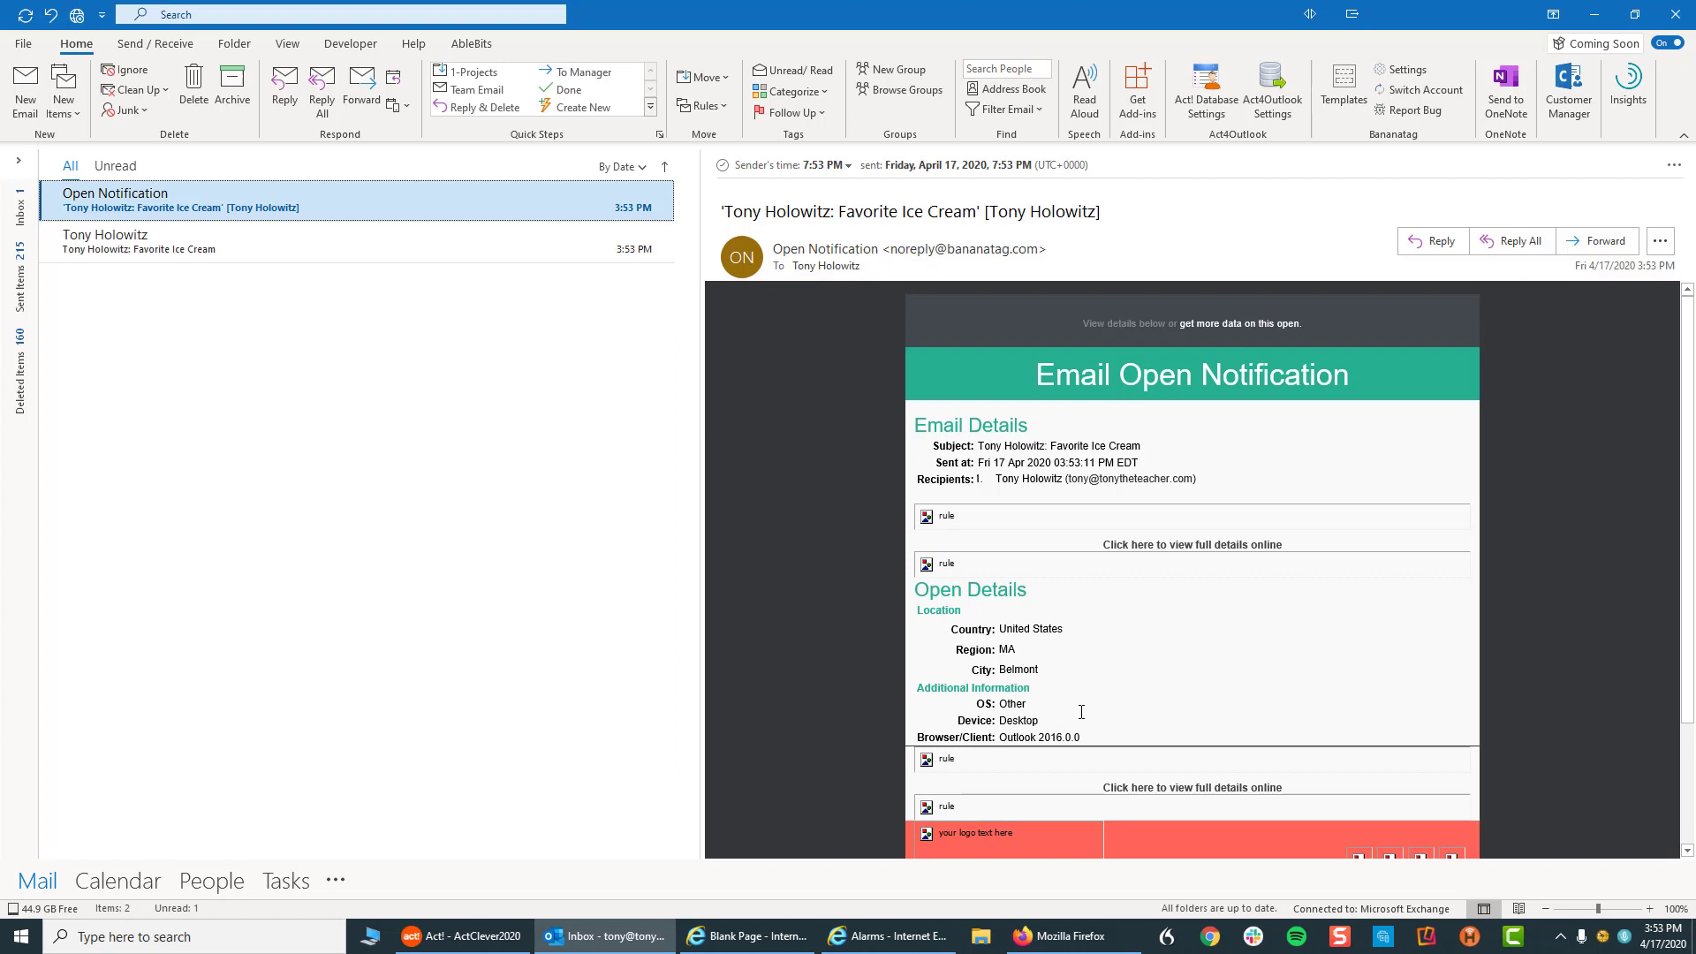
pyautogui.moveTo(515, 382)
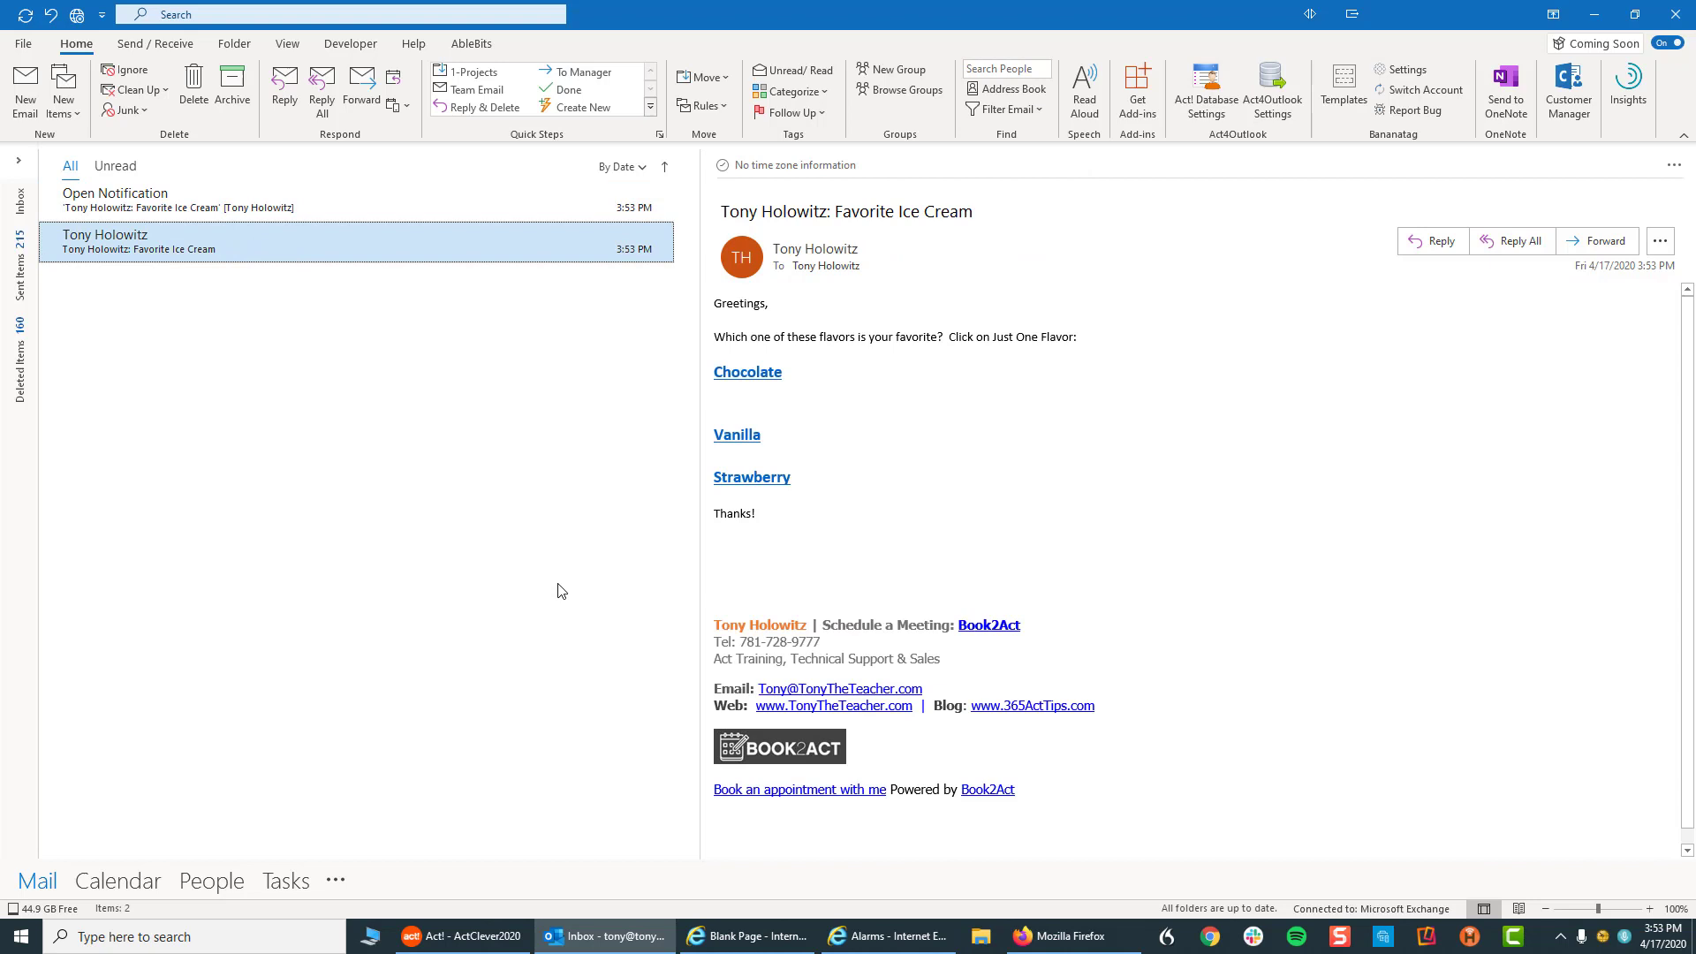
pyautogui.moveTo(544, 617)
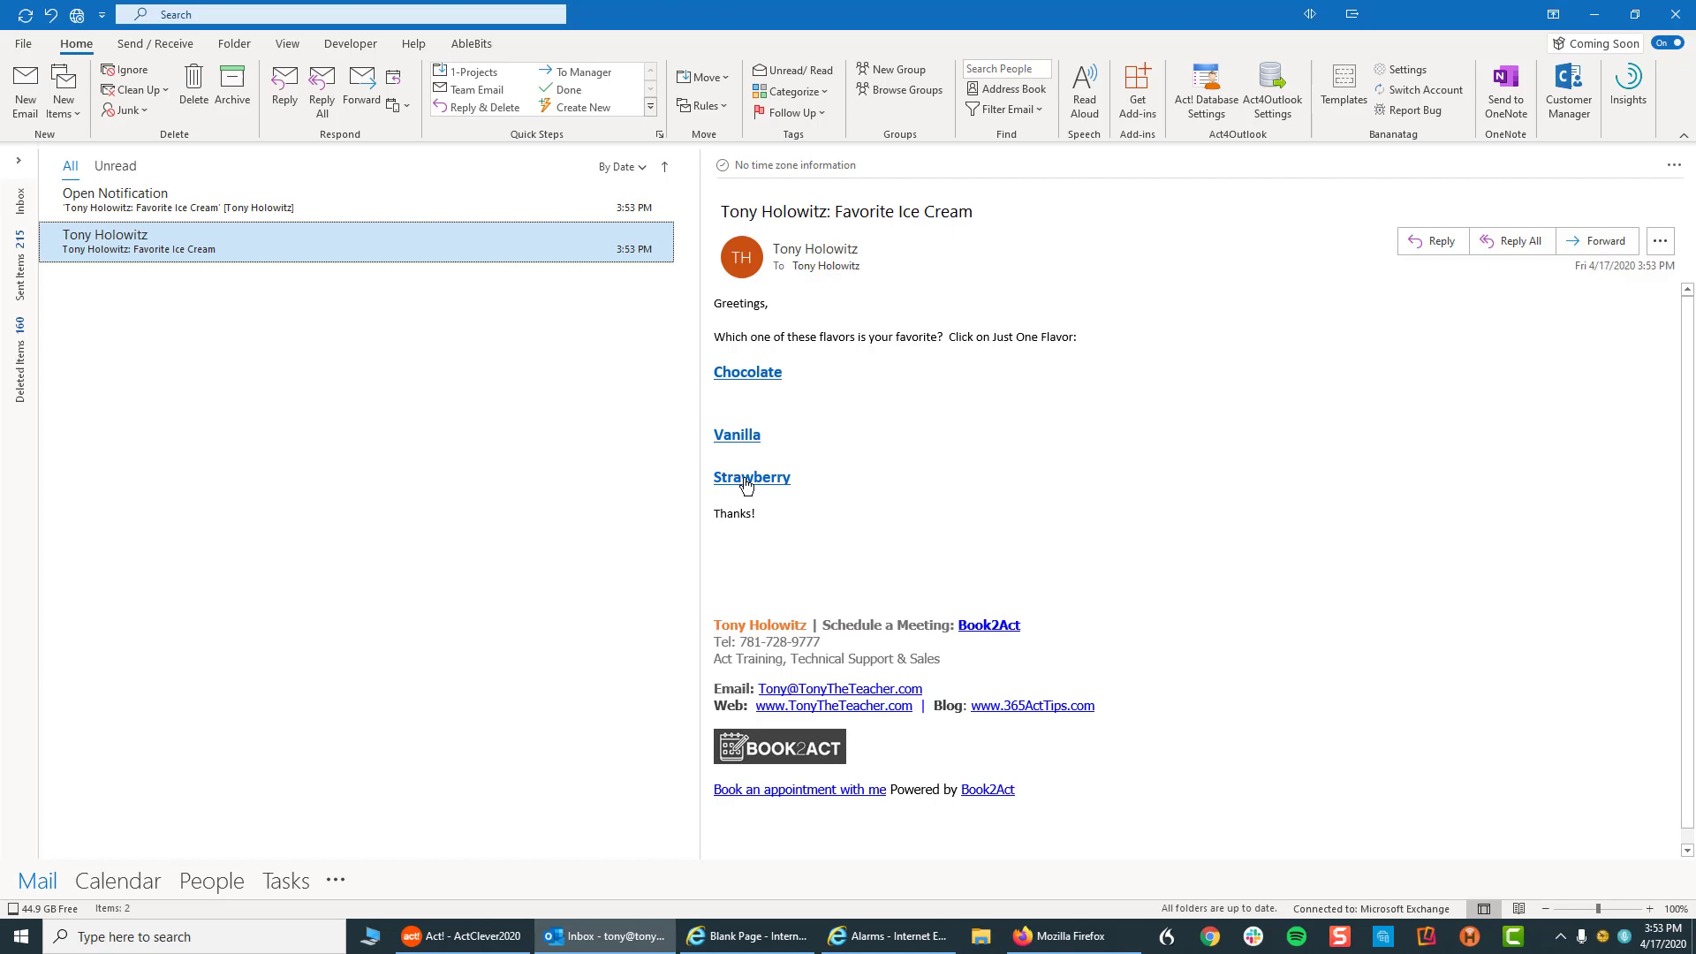
# Vote Strawberry in the survey, then return to the Outlook inbox.
pyautogui.click(752, 477)
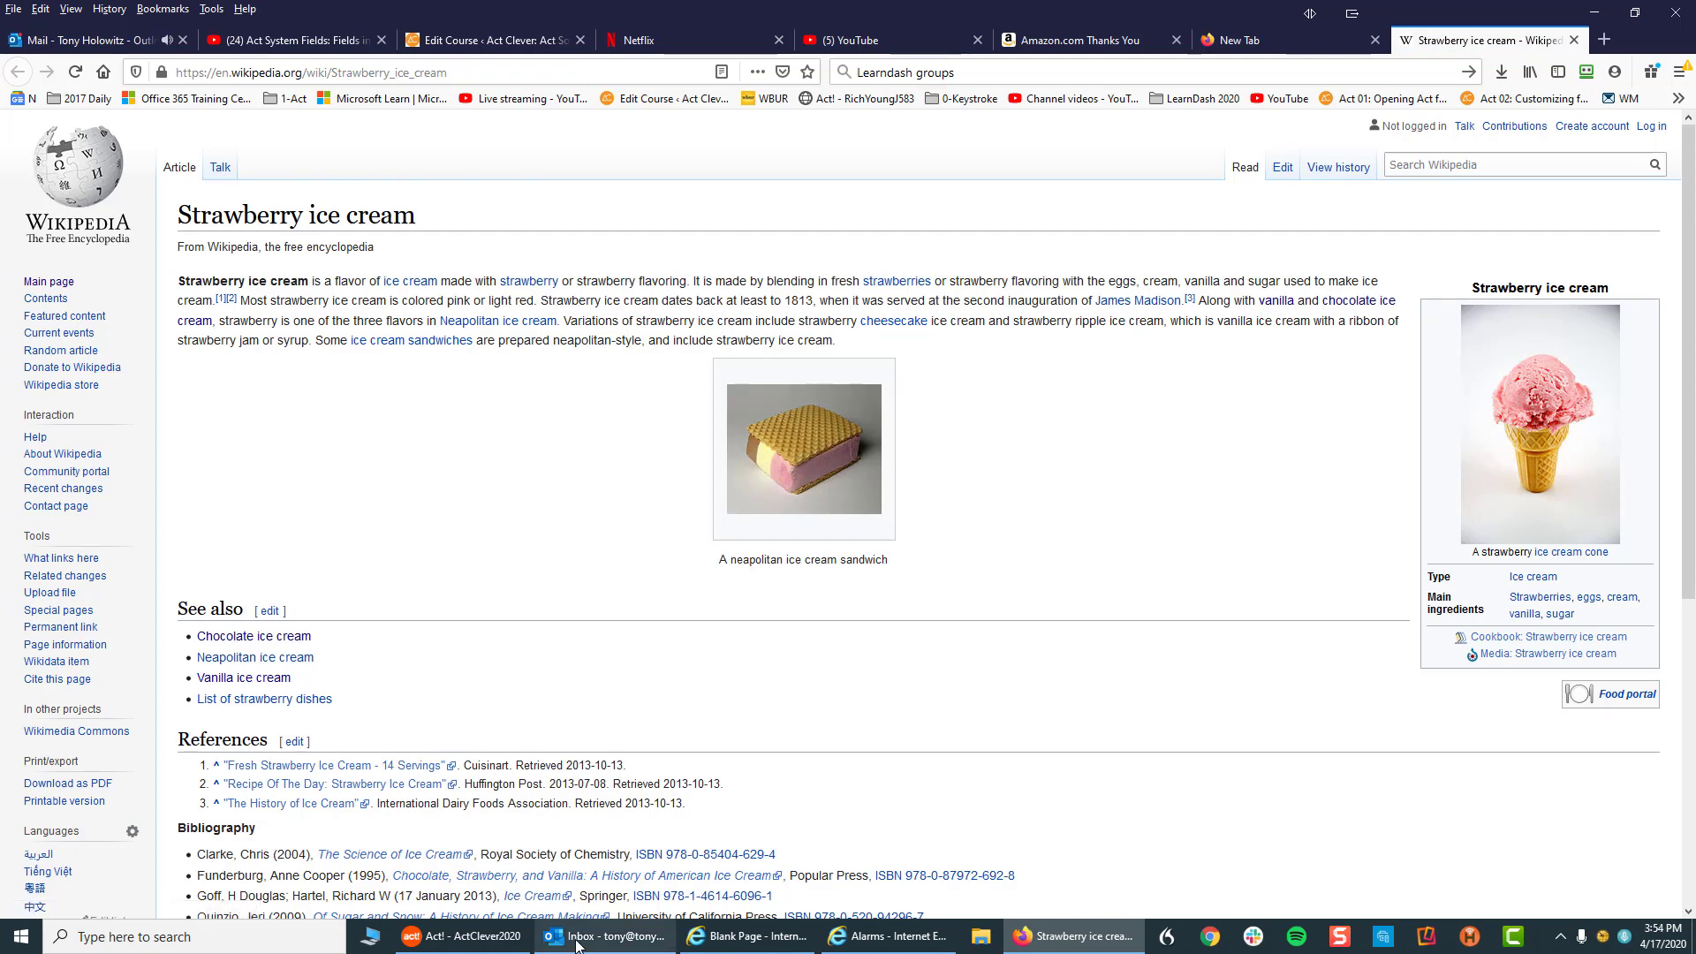
pyautogui.click(606, 937)
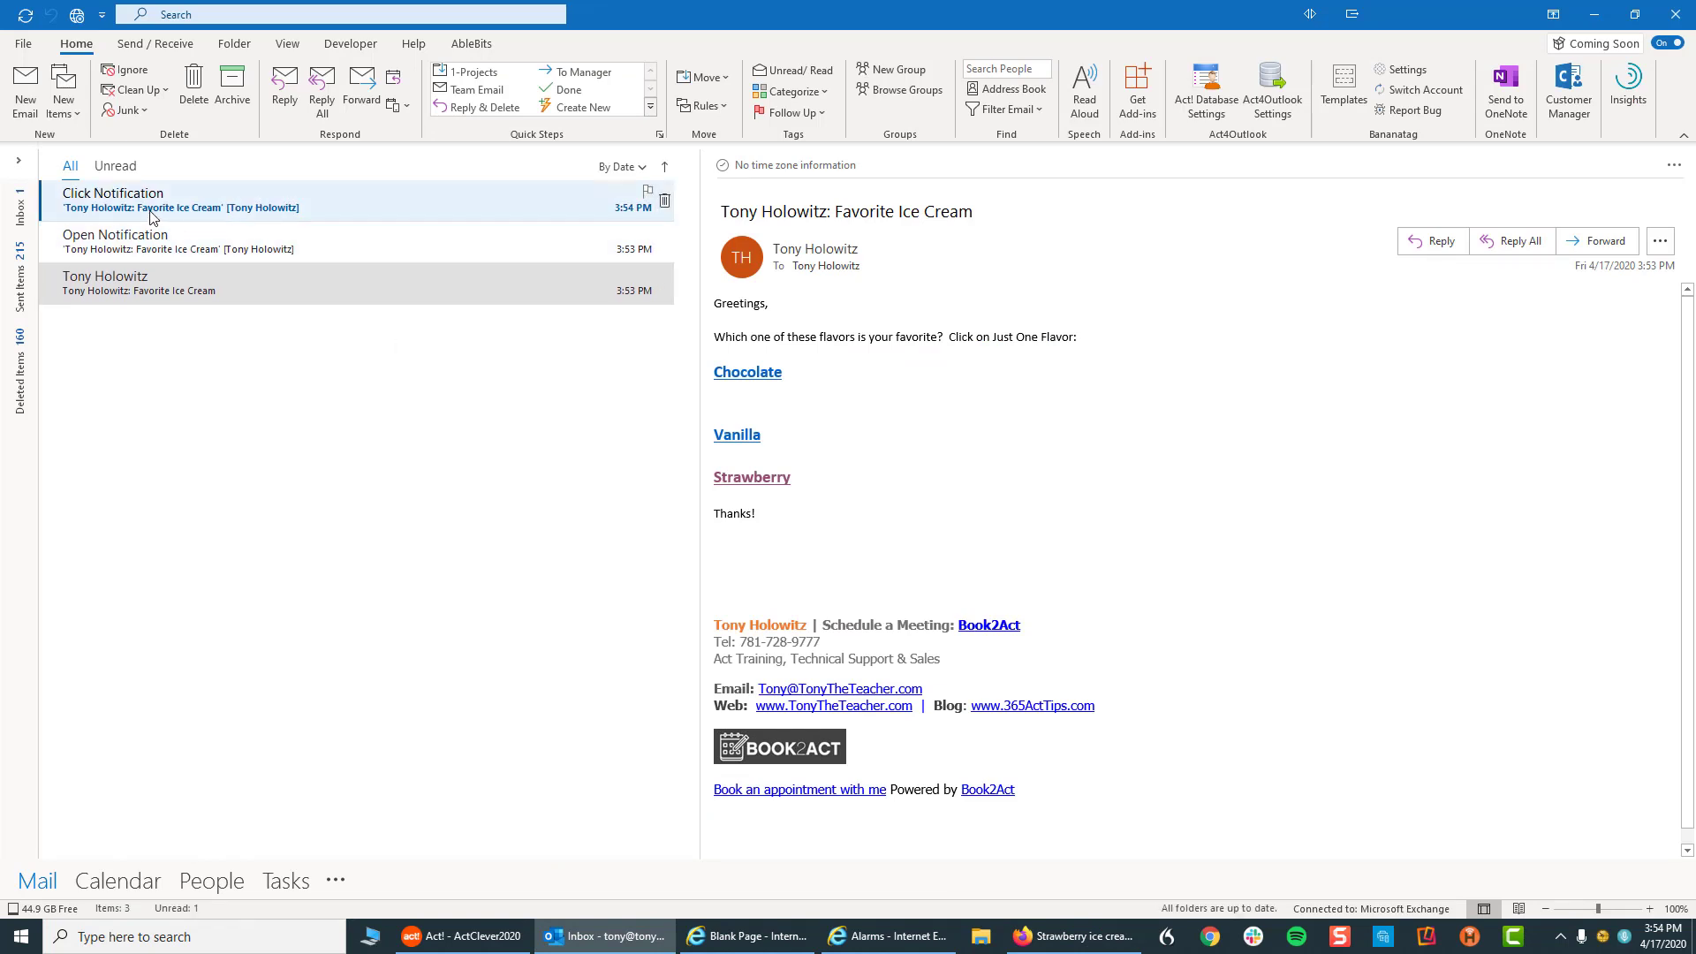
pyautogui.moveTo(95, 207)
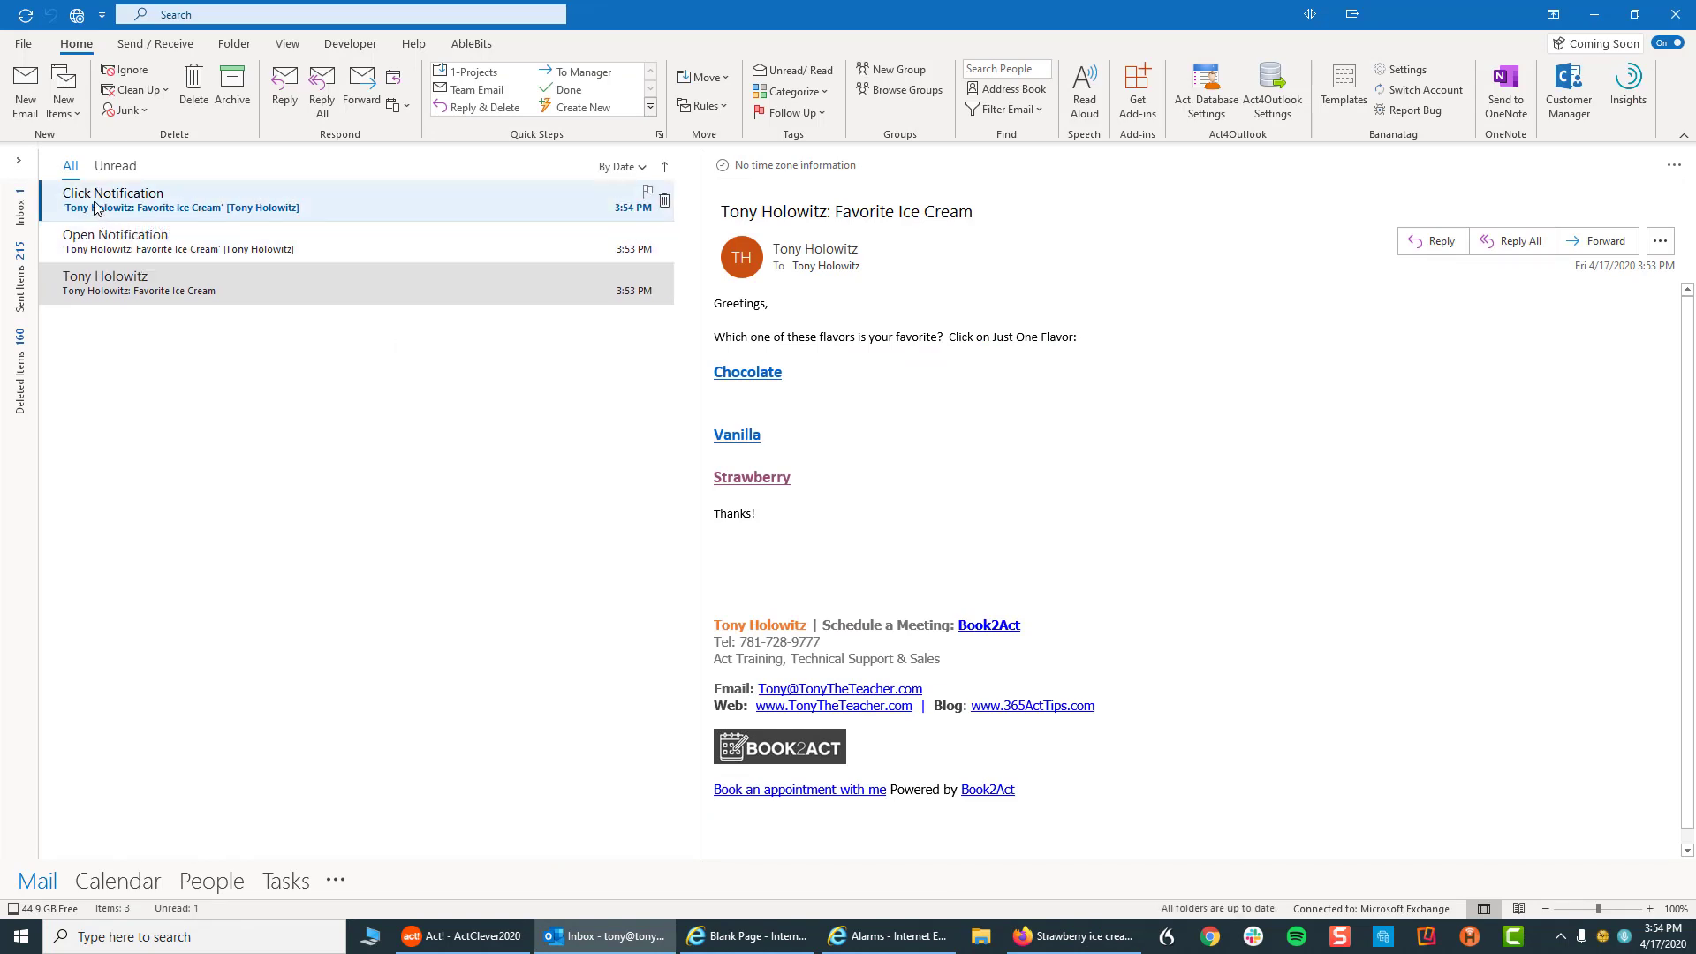
# Open the Click Notification showing the Strawberry link click details.
pyautogui.click(178, 241)
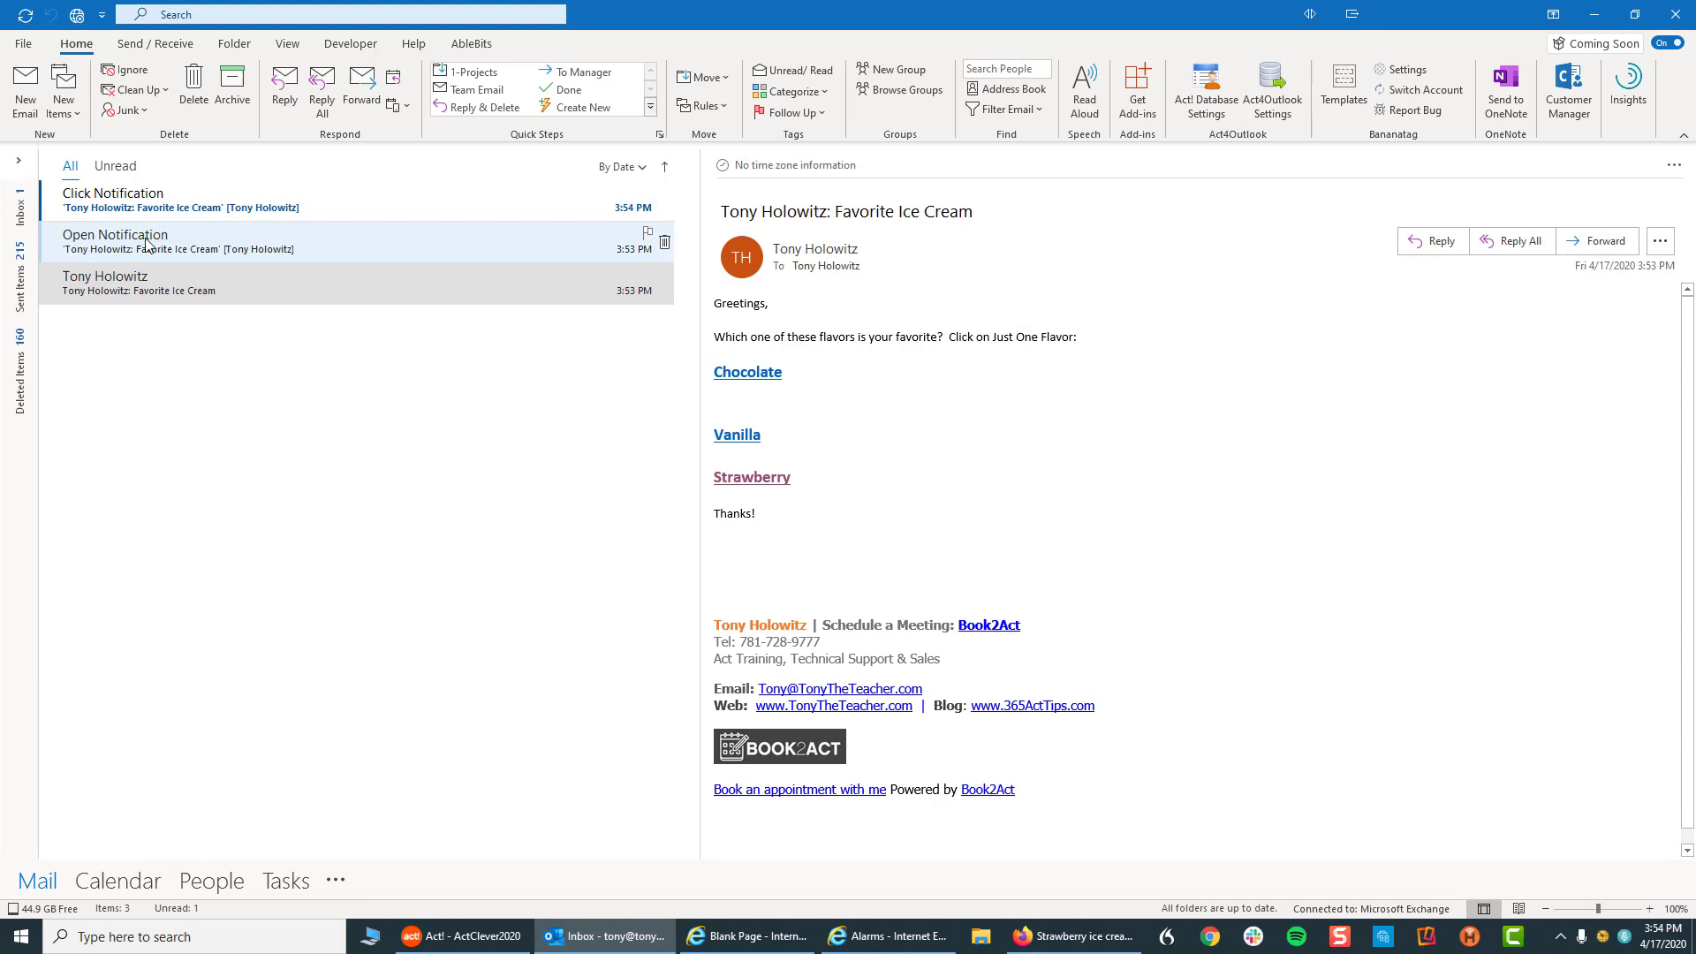
pyautogui.click(163, 200)
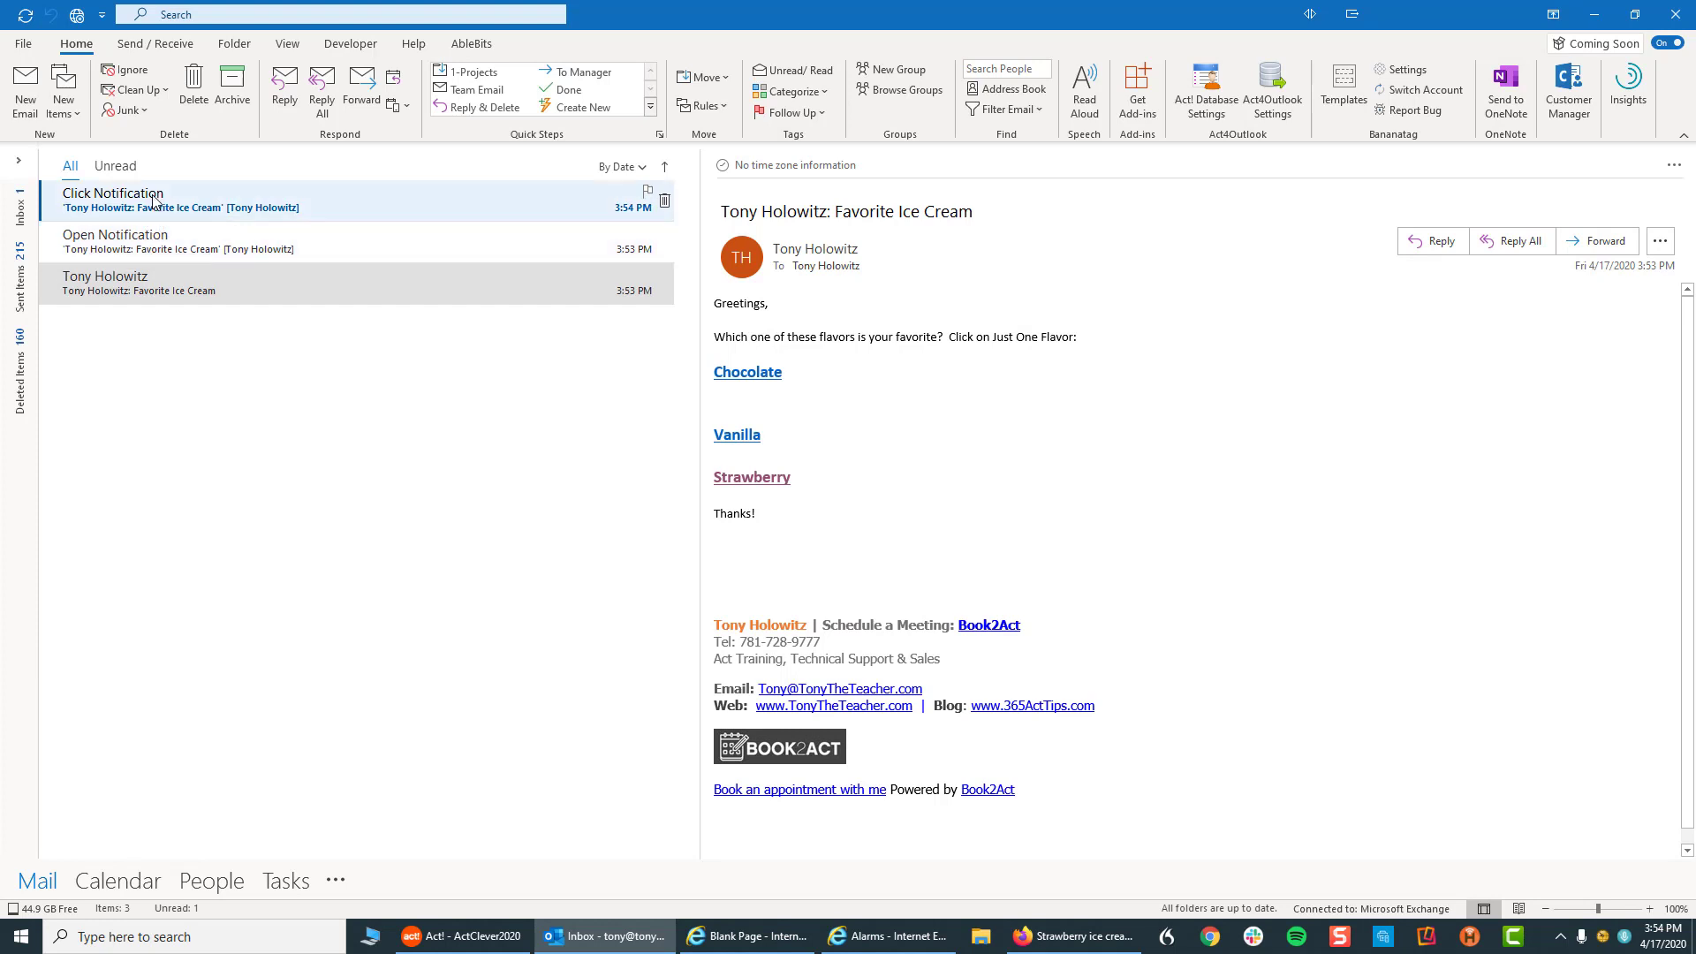
pyautogui.click(179, 201)
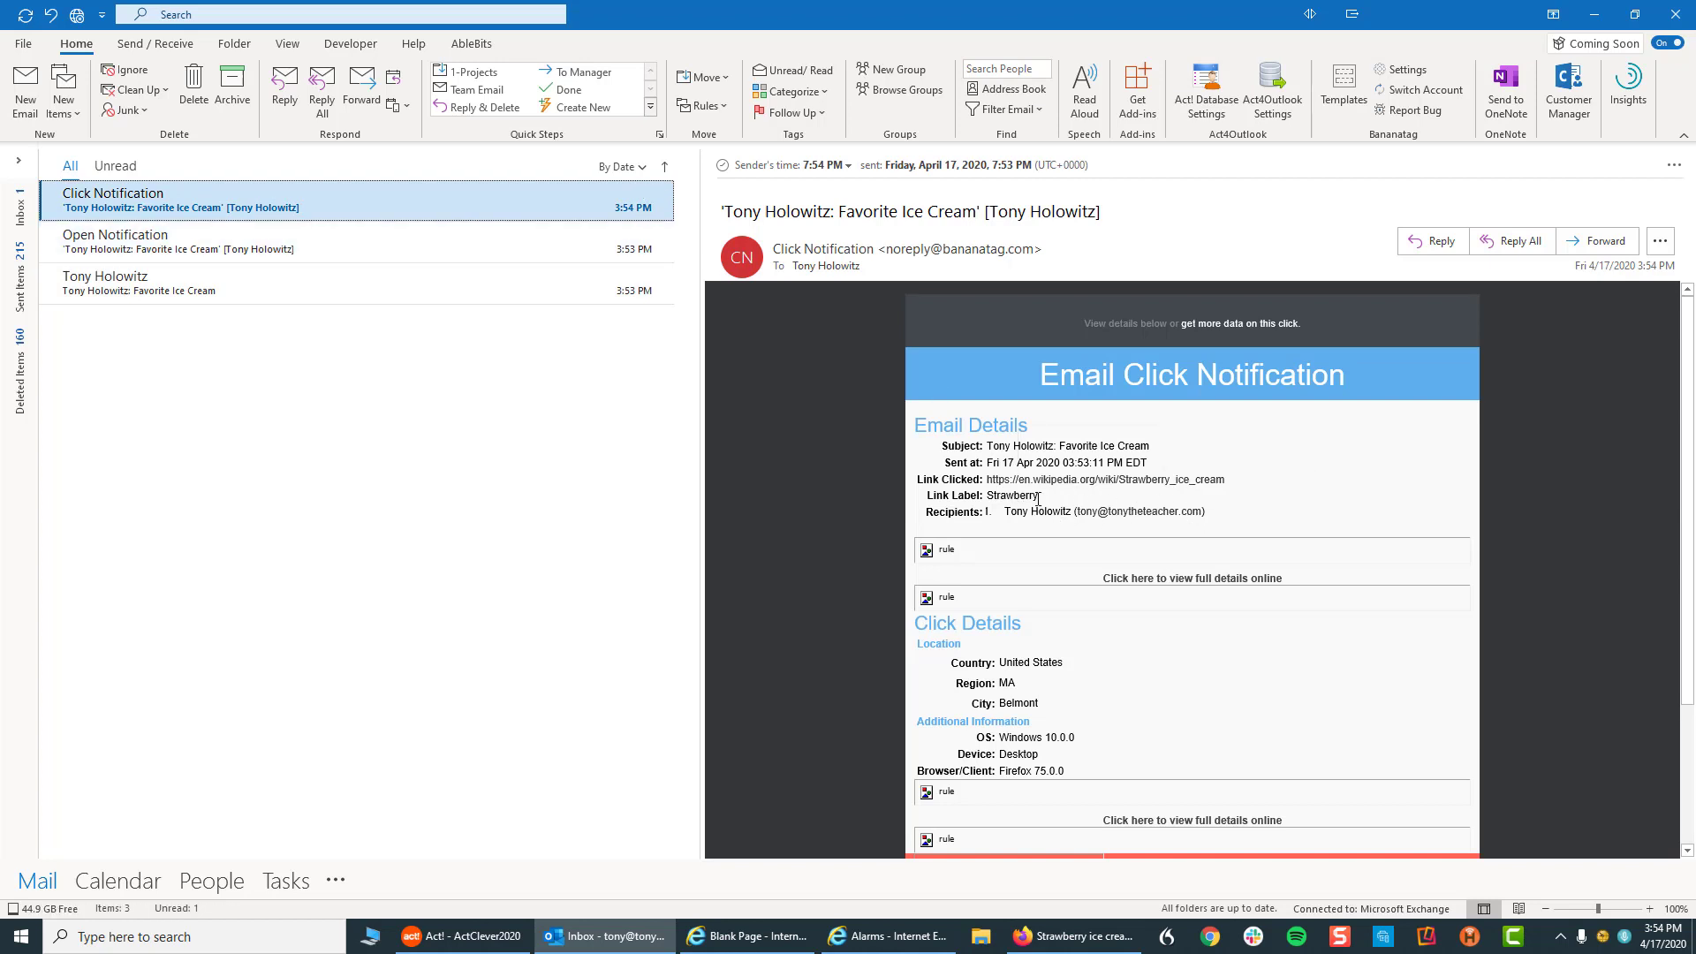
pyautogui.moveTo(1136, 541)
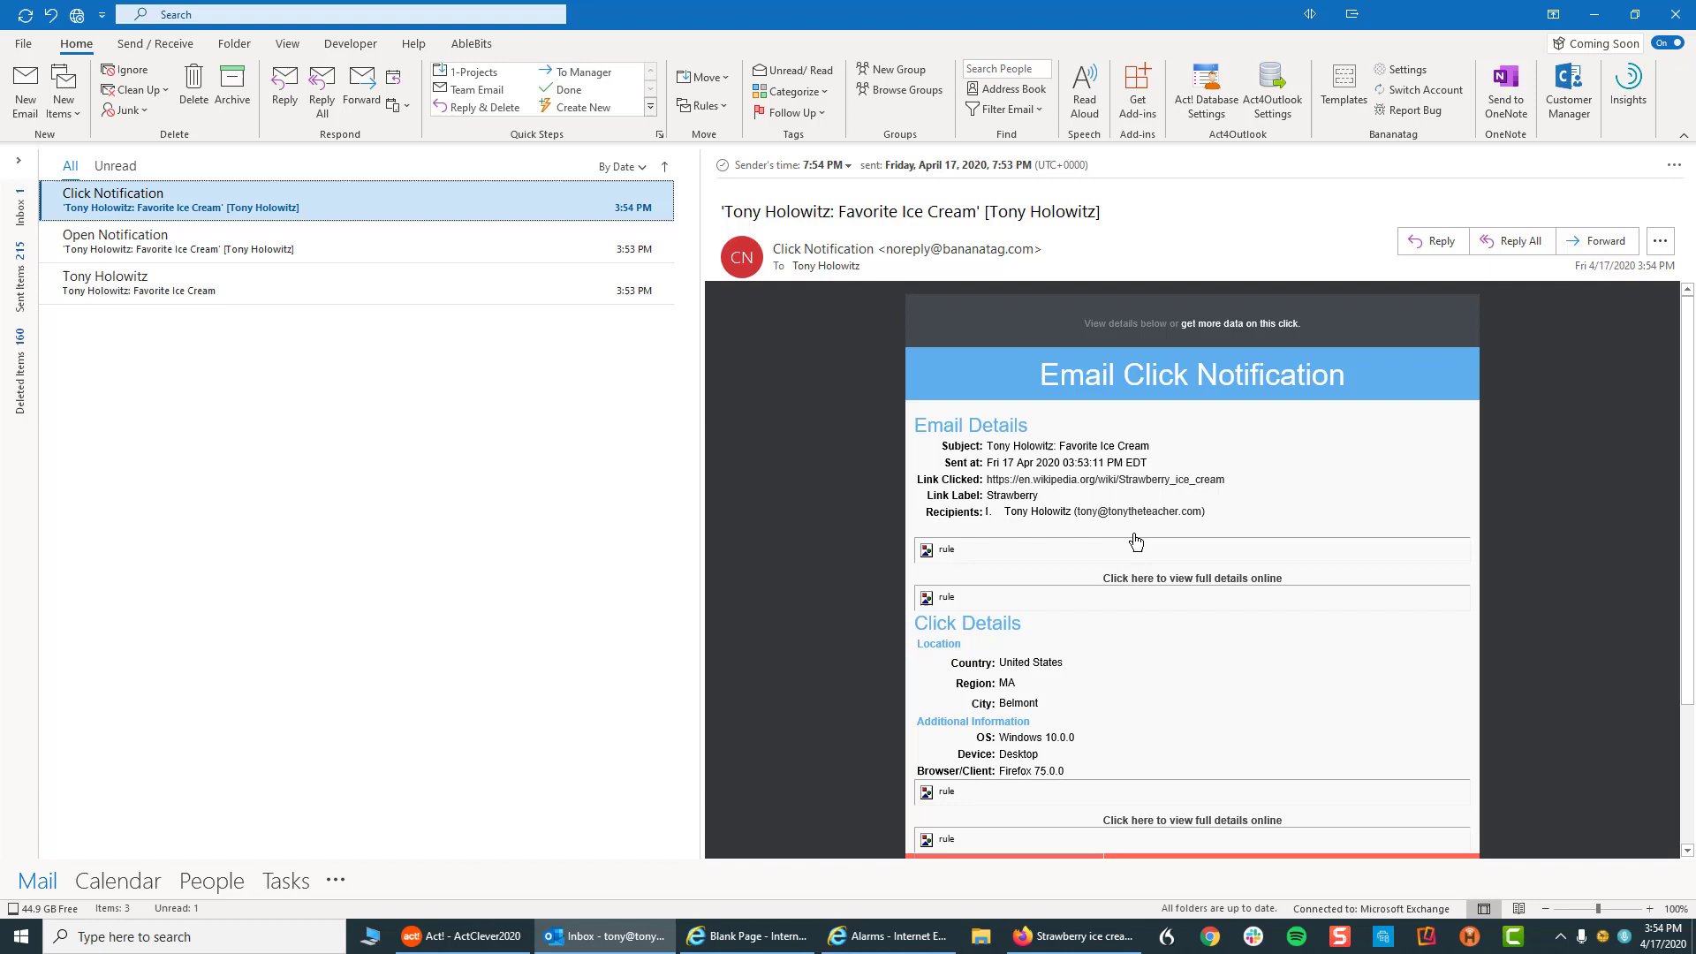
pyautogui.moveTo(1208, 535)
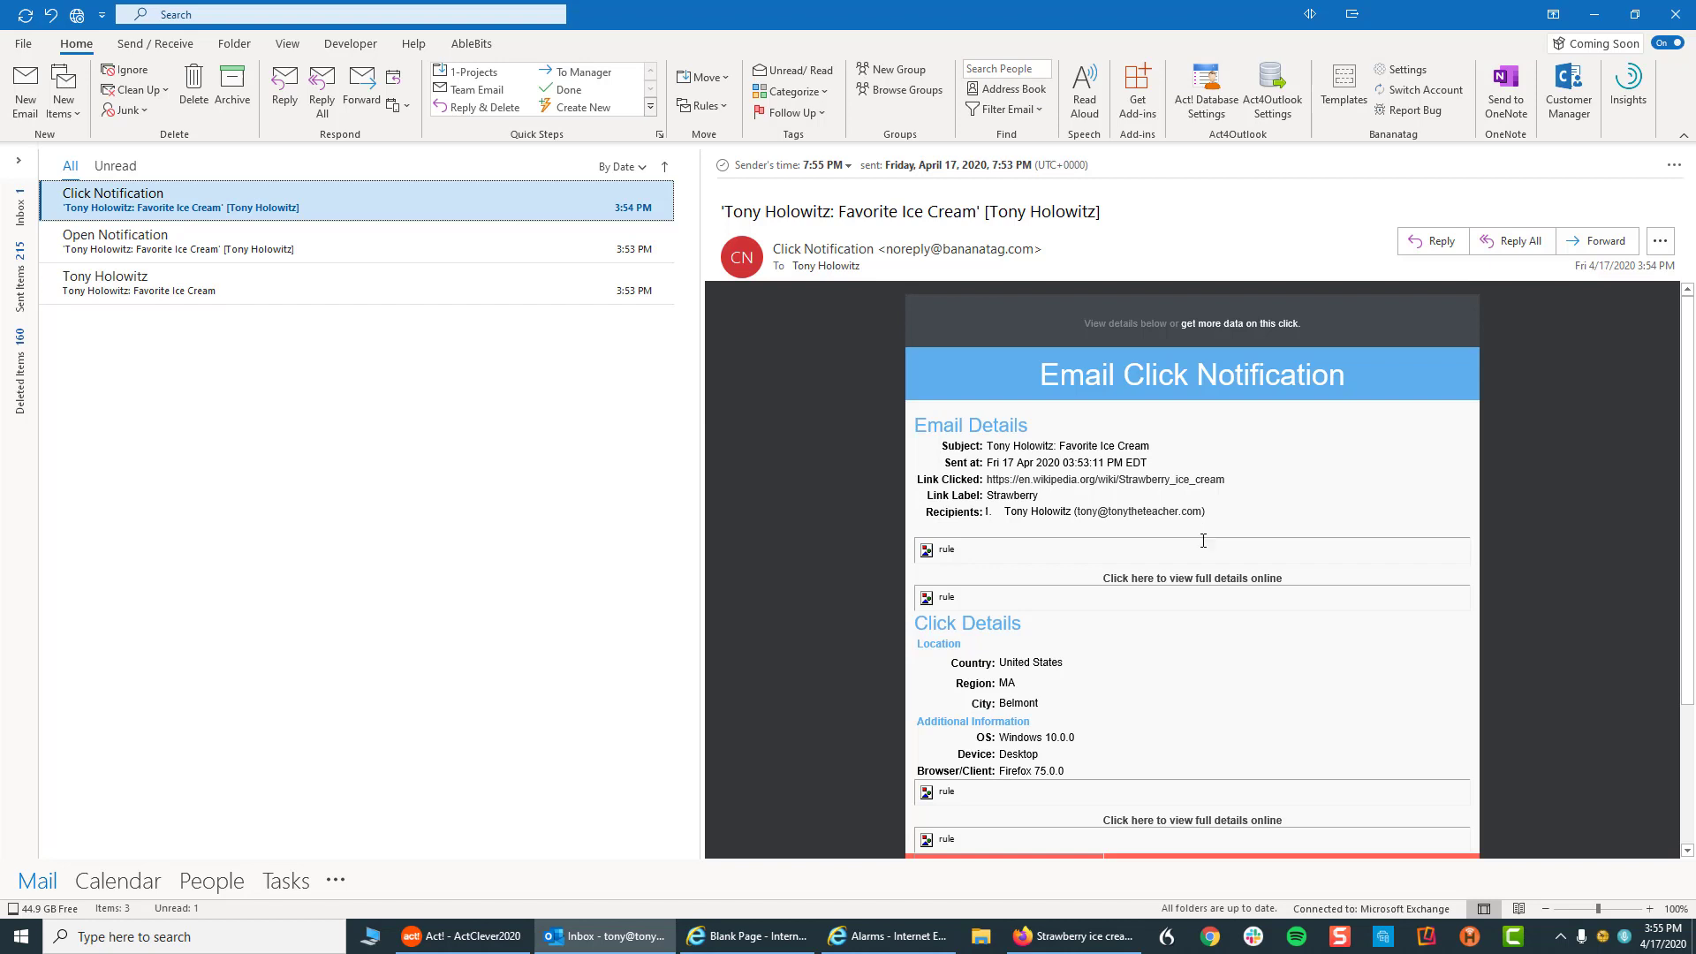
pyautogui.moveTo(1090, 518)
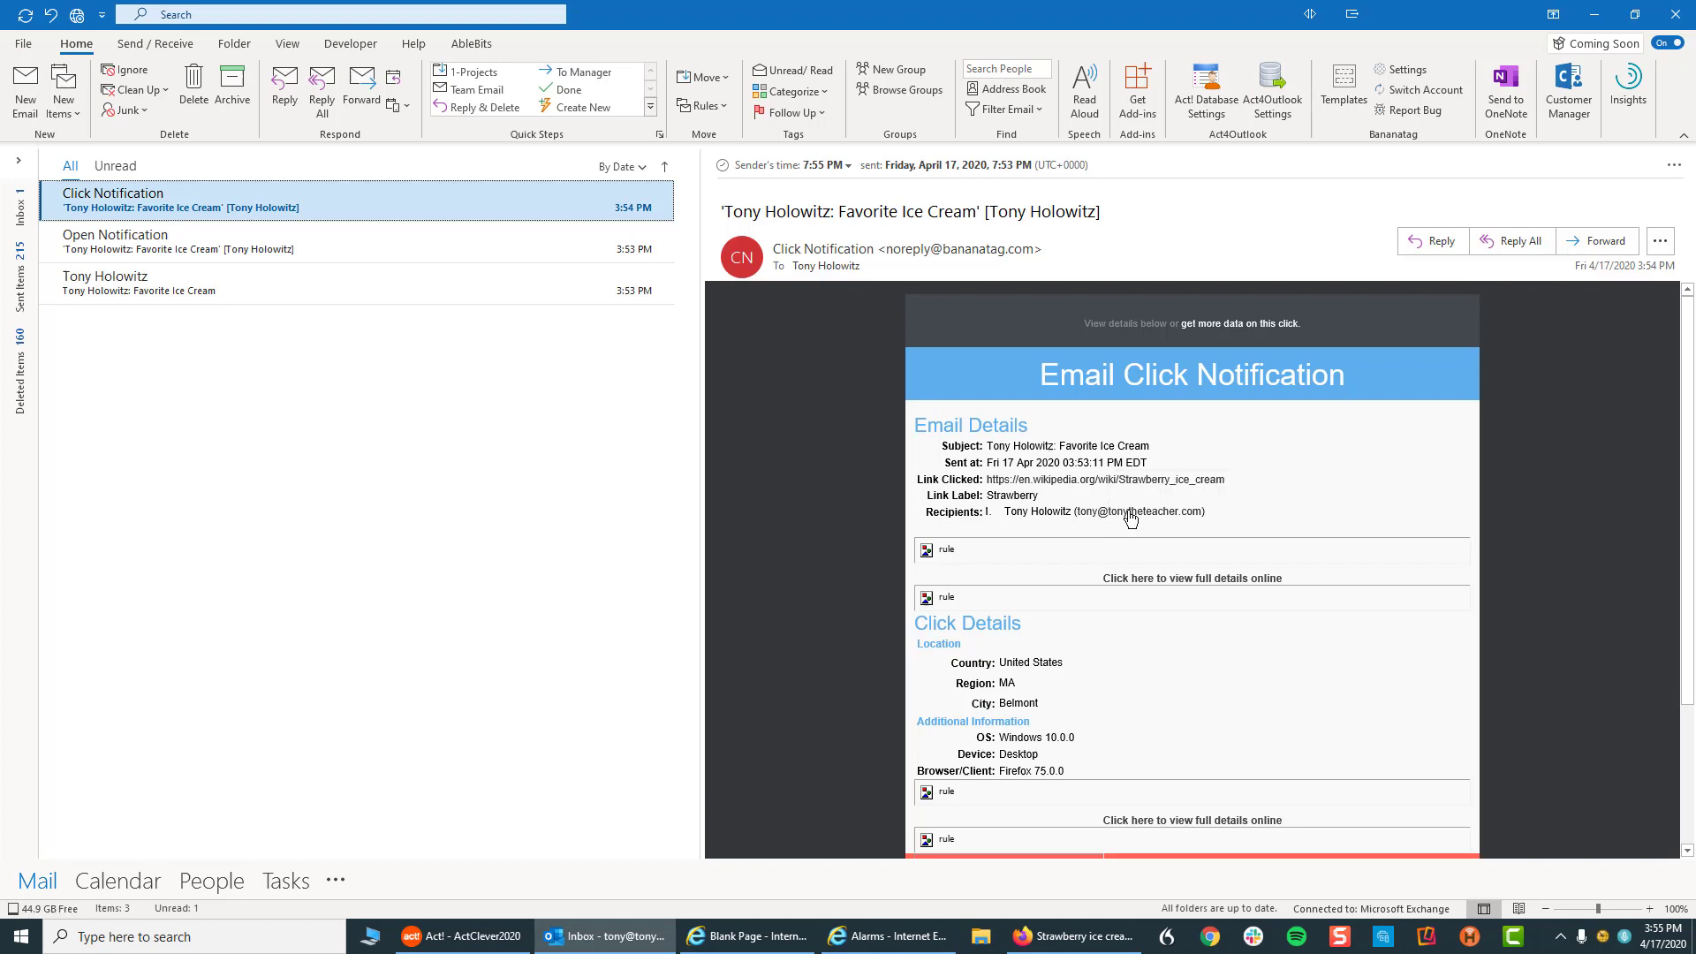
pyautogui.moveTo(1131, 511)
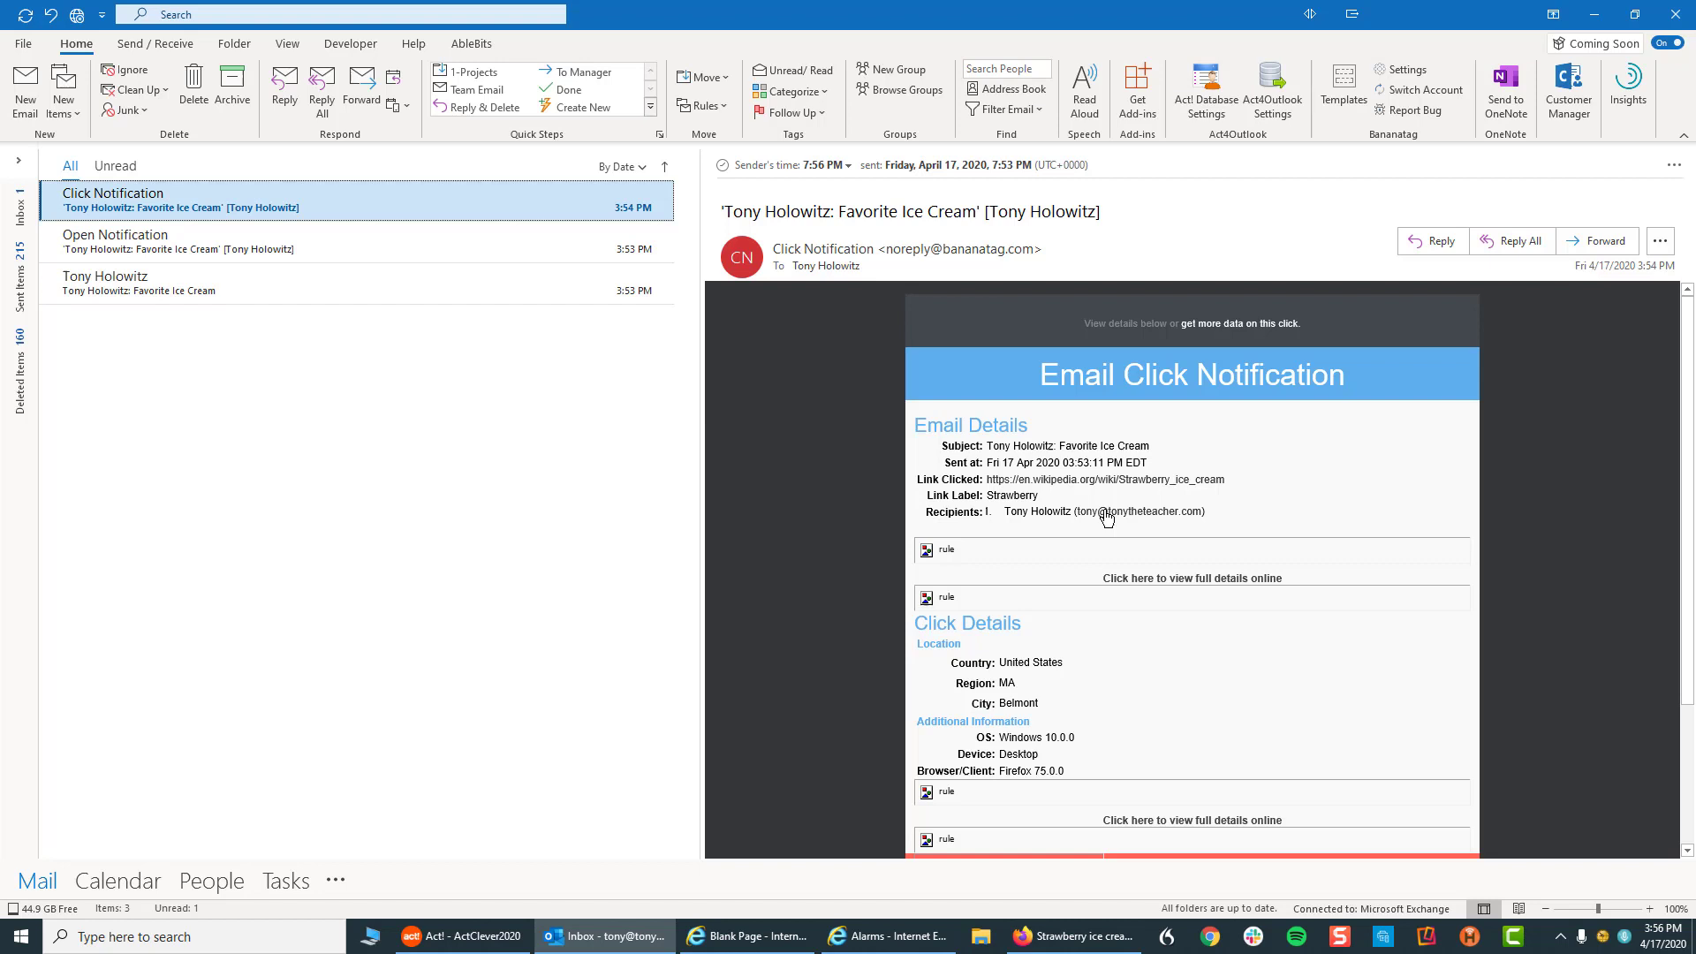
pyautogui.moveTo(1105, 512)
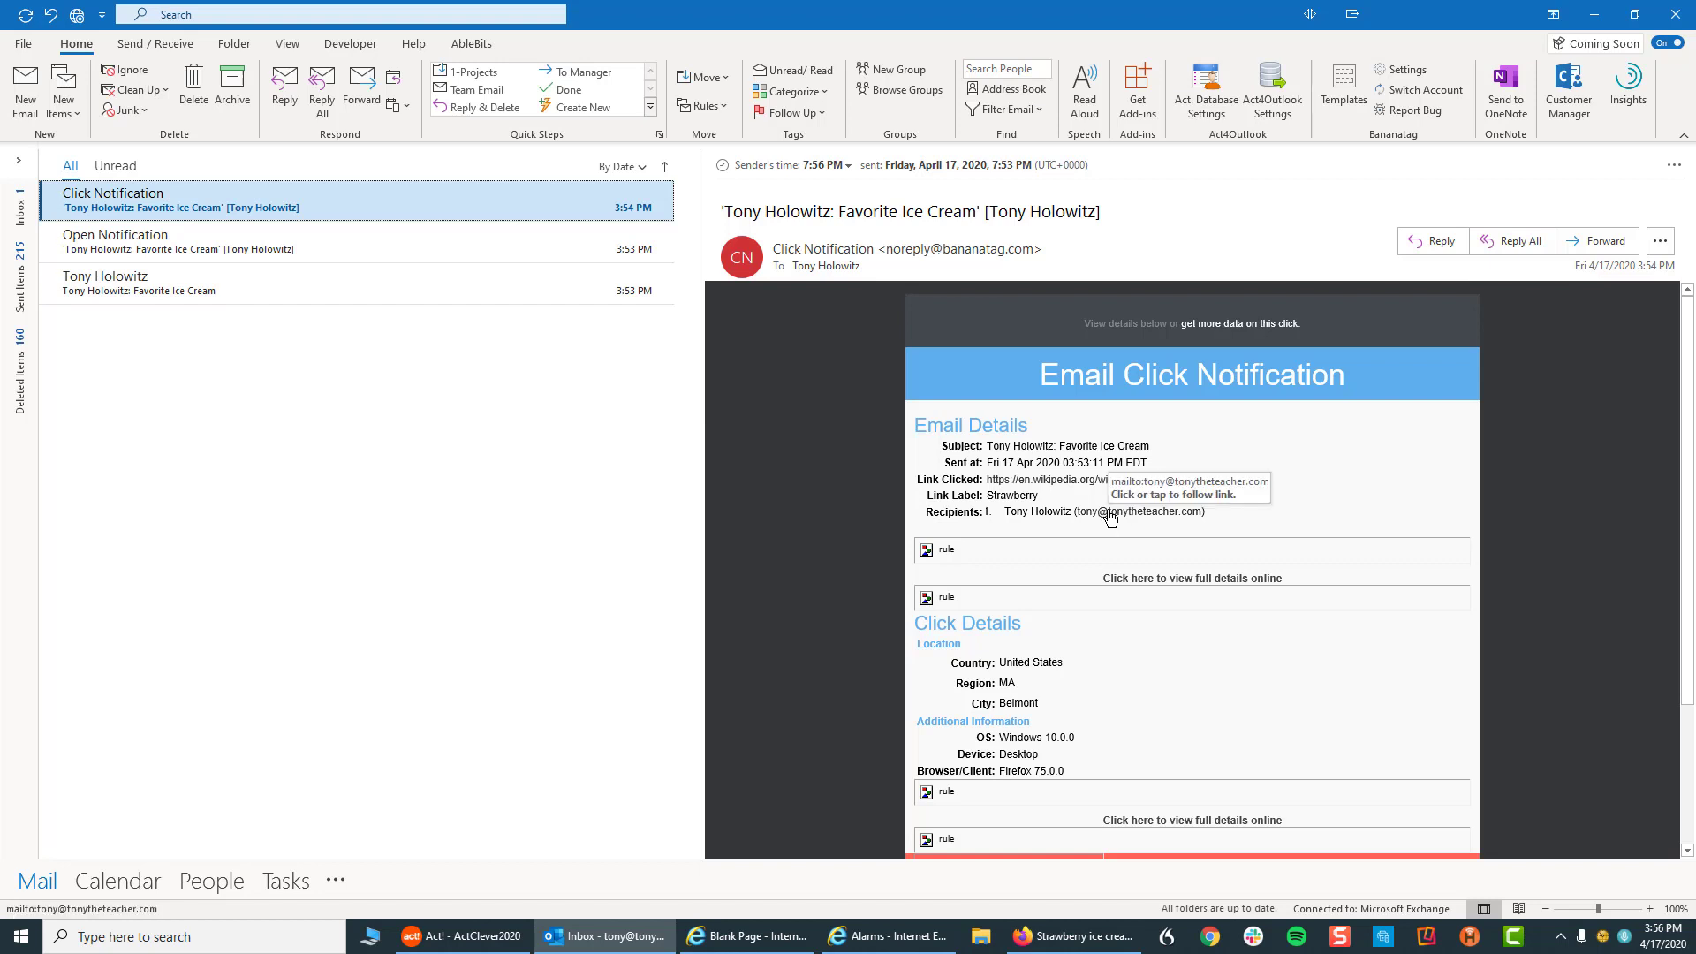